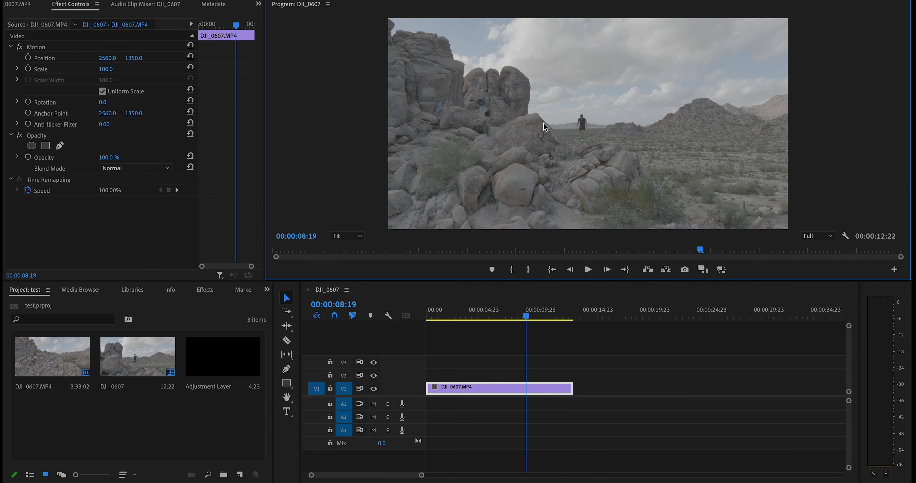
pyautogui.moveTo(570, 146)
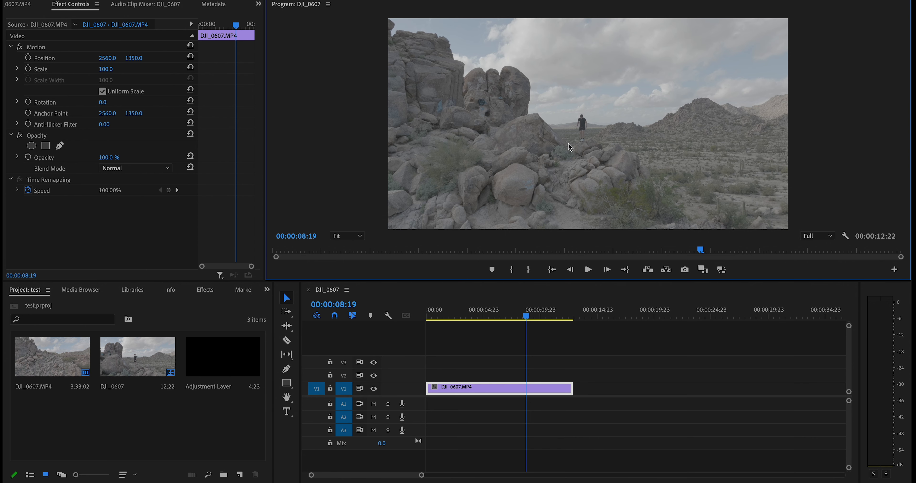
pyautogui.moveTo(153, 439)
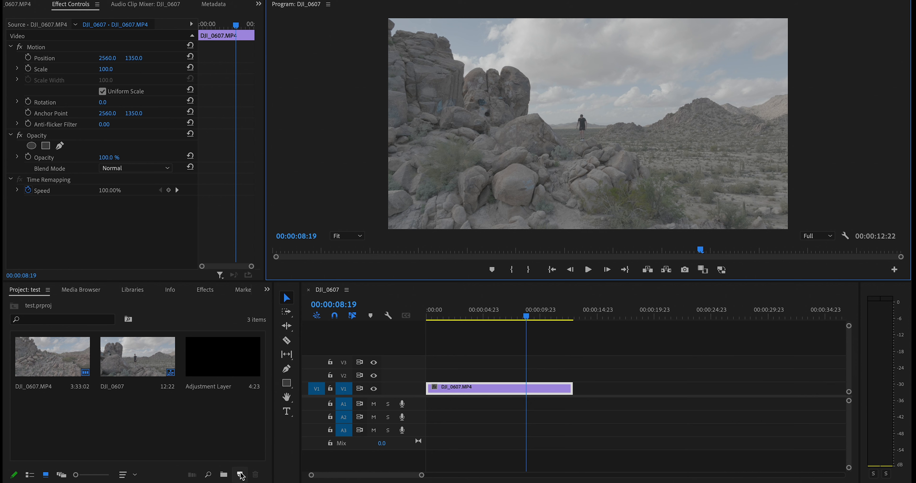
# Step: Create a new Adjustment Layer item and place it on V2 above the desert clip
pyautogui.click(240, 475)
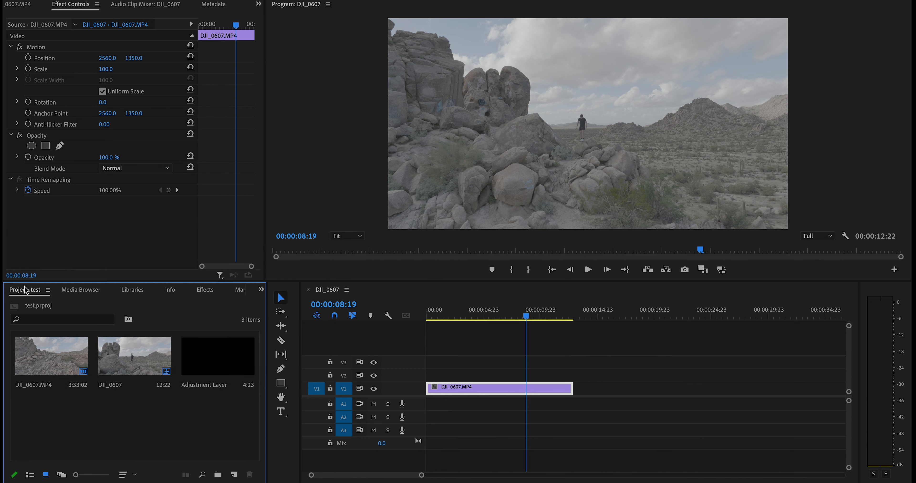
pyautogui.click(218, 474)
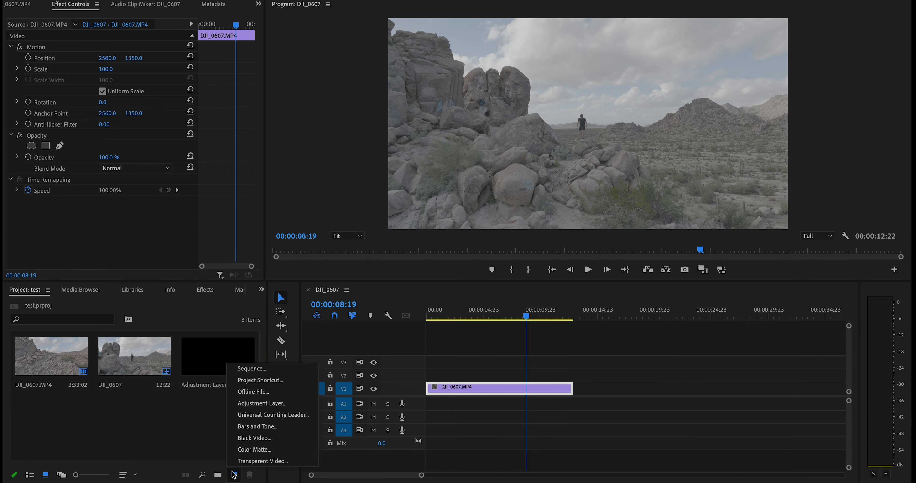
pyautogui.click(262, 403)
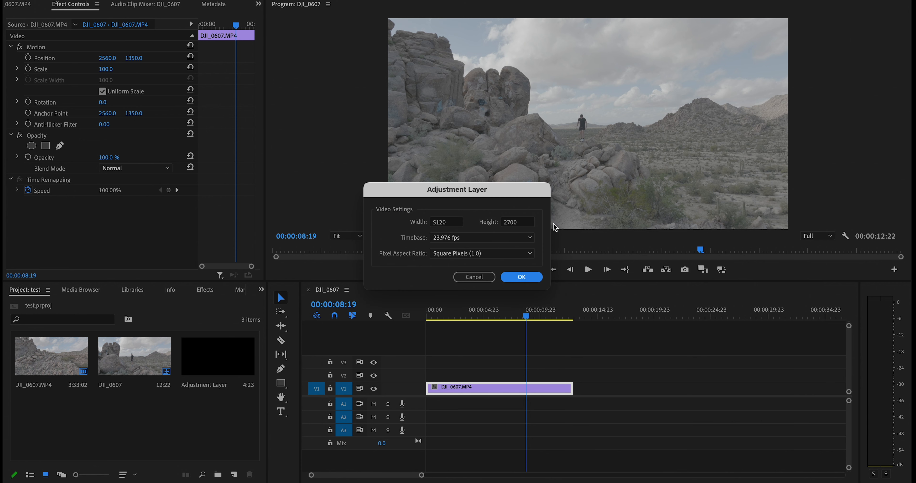
pyautogui.click(521, 277)
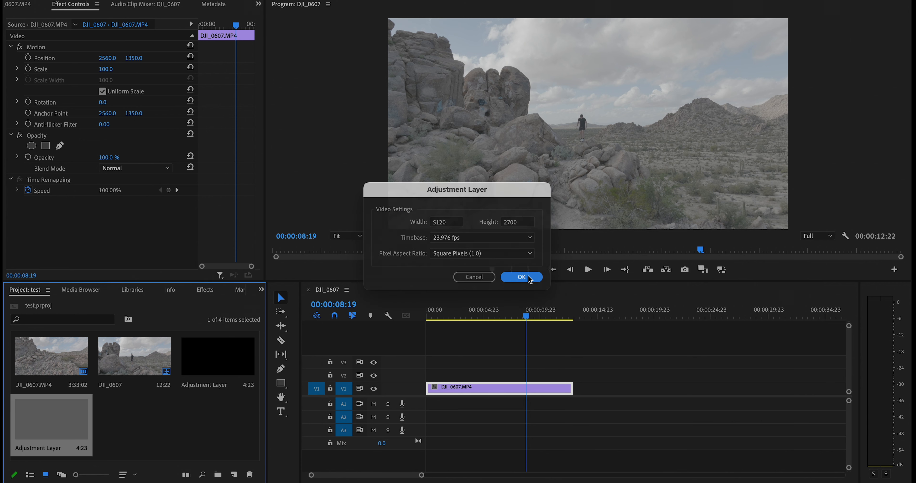
pyautogui.click(521, 277)
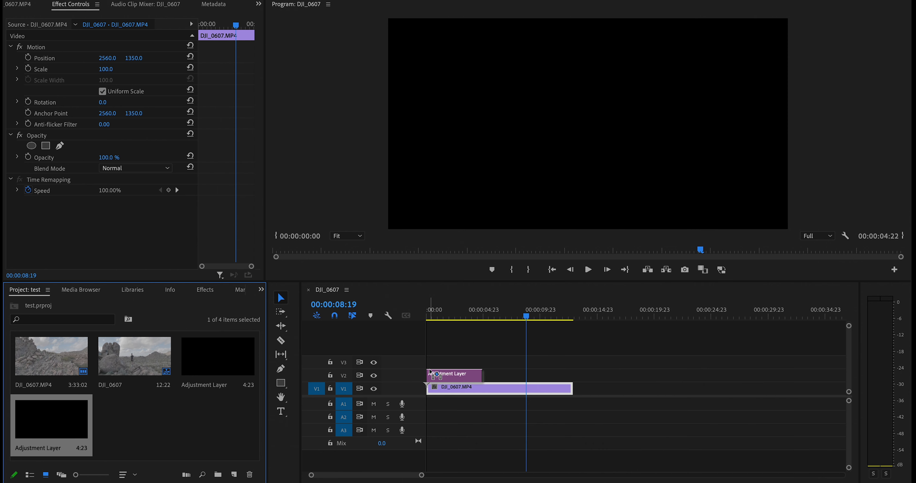
# Step: Stretch the adjustment layer to the desert clip's full length and return the playhead to the start
pyautogui.moveTo(450, 374); pyautogui.dragTo(572, 375)
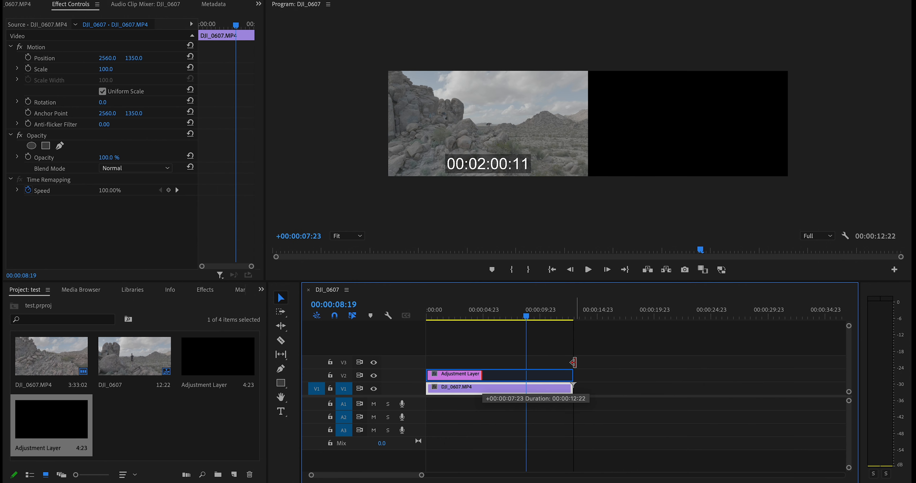
pyautogui.click(499, 375)
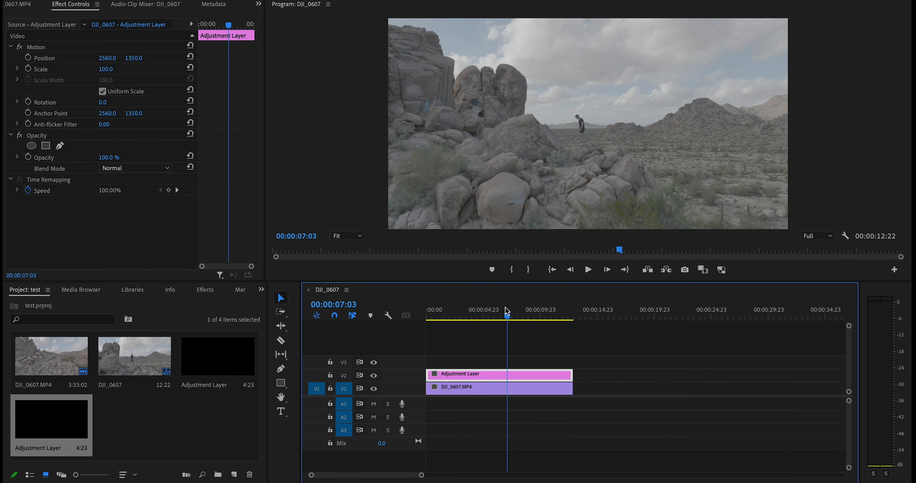
pyautogui.click(427, 309)
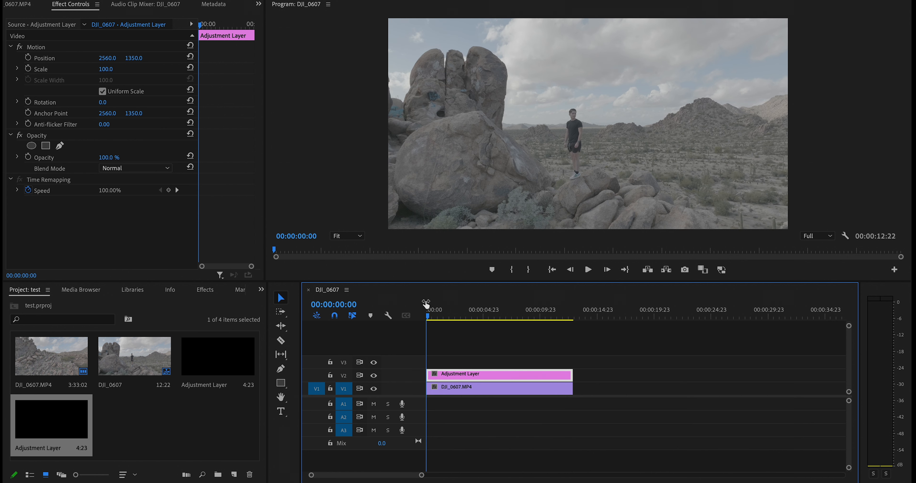
pyautogui.moveTo(473, 379)
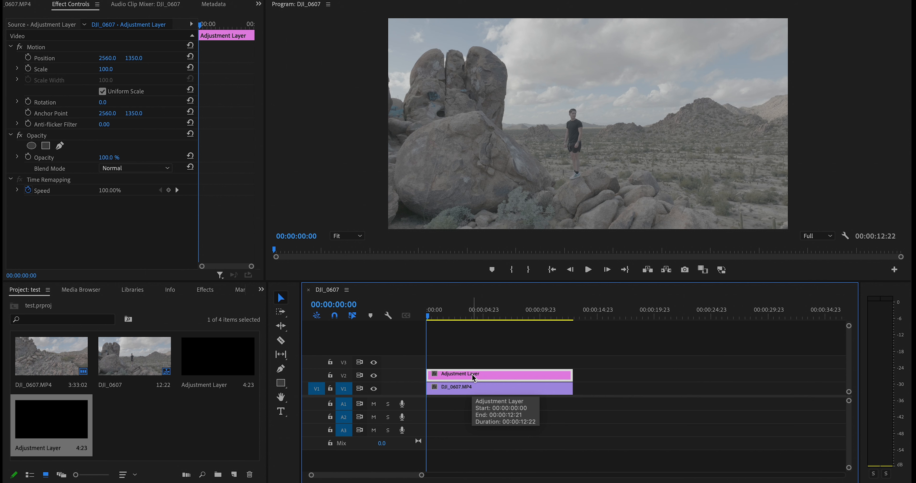
pyautogui.moveTo(205, 295)
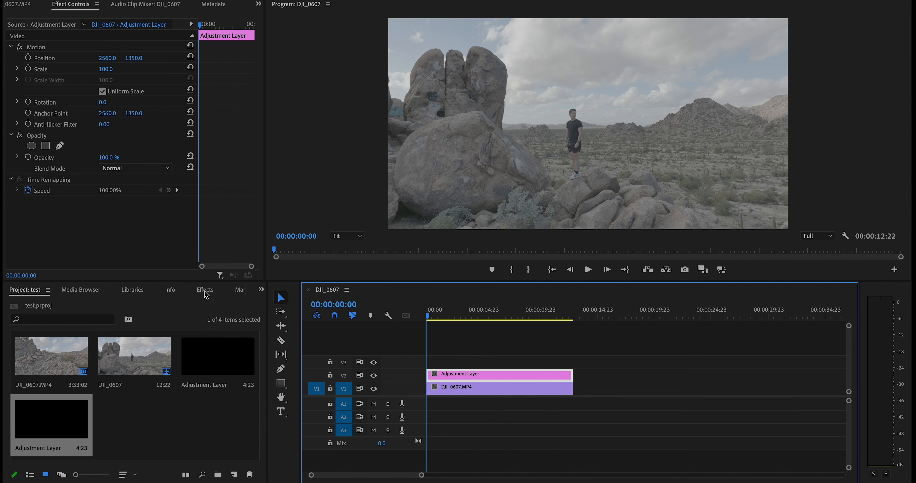
# Step: Find the Transform distort effect in the Effects panel and apply it to the adjustment layer
pyautogui.click(204, 290)
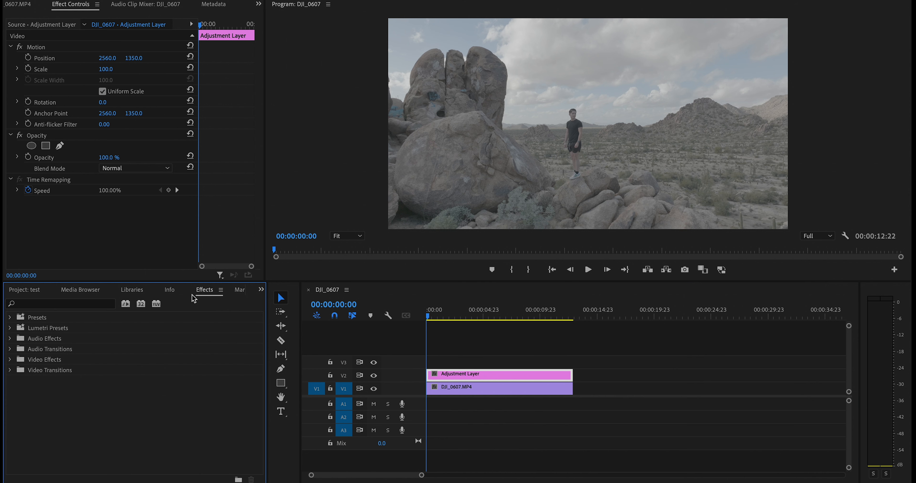
pyautogui.write('t')
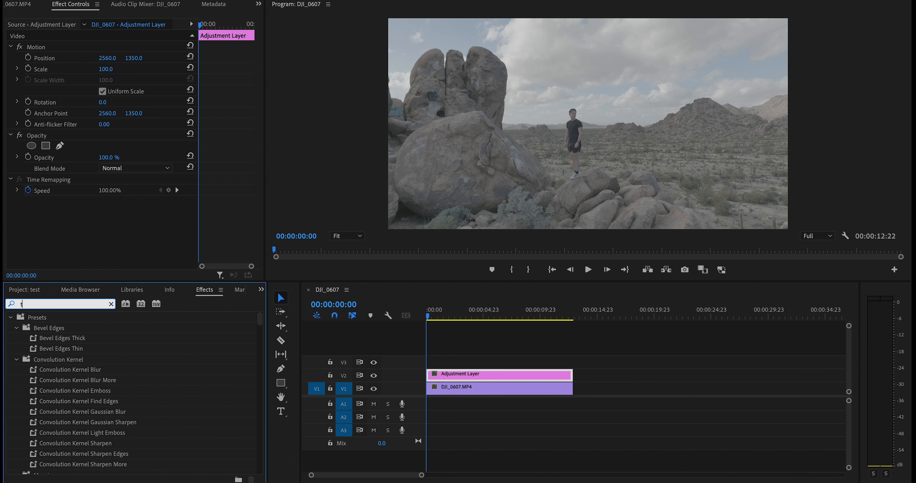
pyautogui.write('transi')
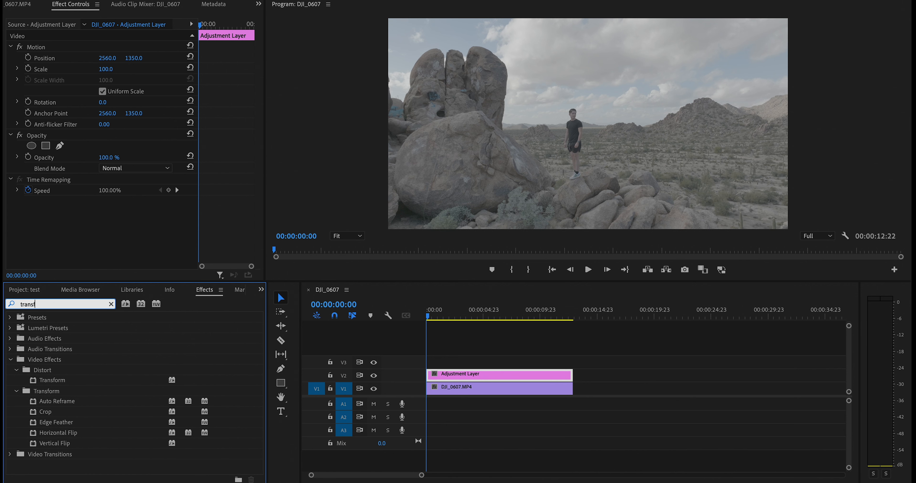
pyautogui.moveTo(52, 367)
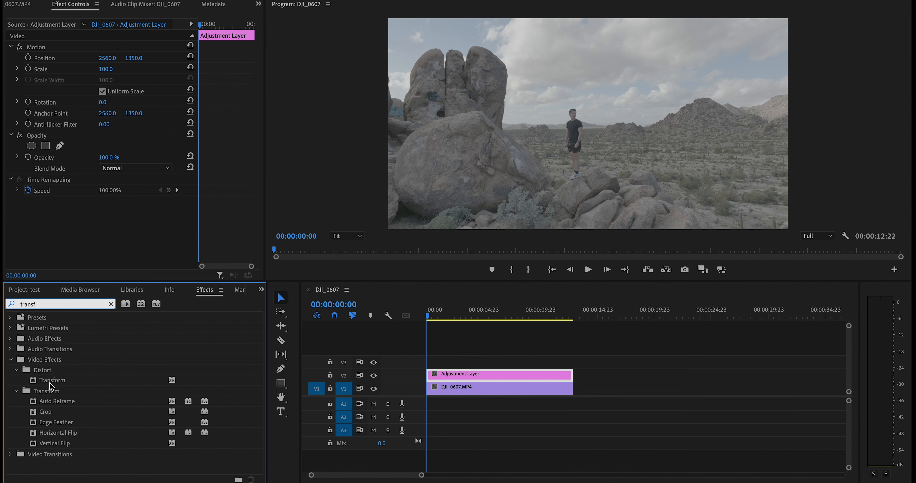
pyautogui.moveTo(53, 386)
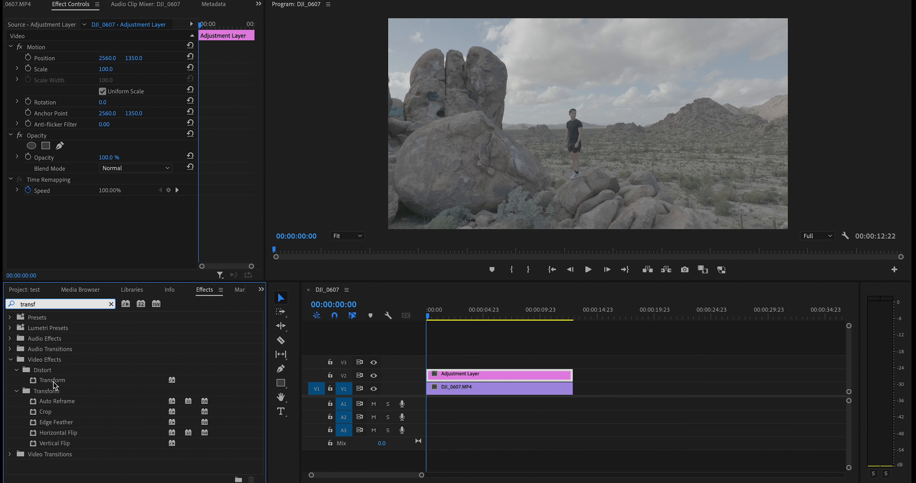
pyautogui.click(497, 388)
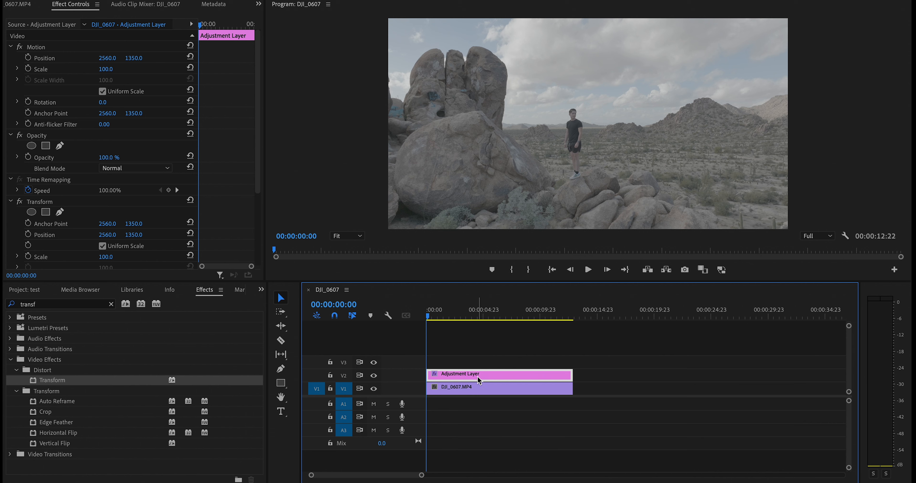
# Step: Rename the adjustment layer clip to 'Zoom In'
pyautogui.rightClick(500, 374)
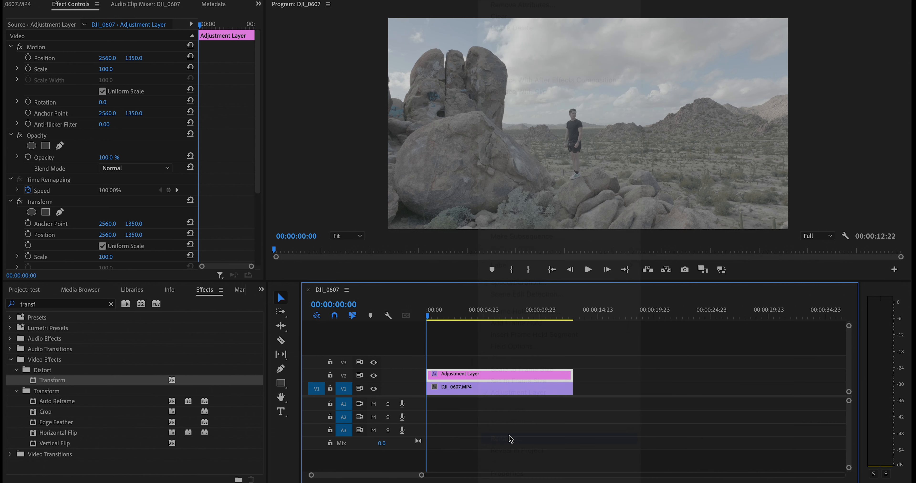
pyautogui.write('Zoom In')
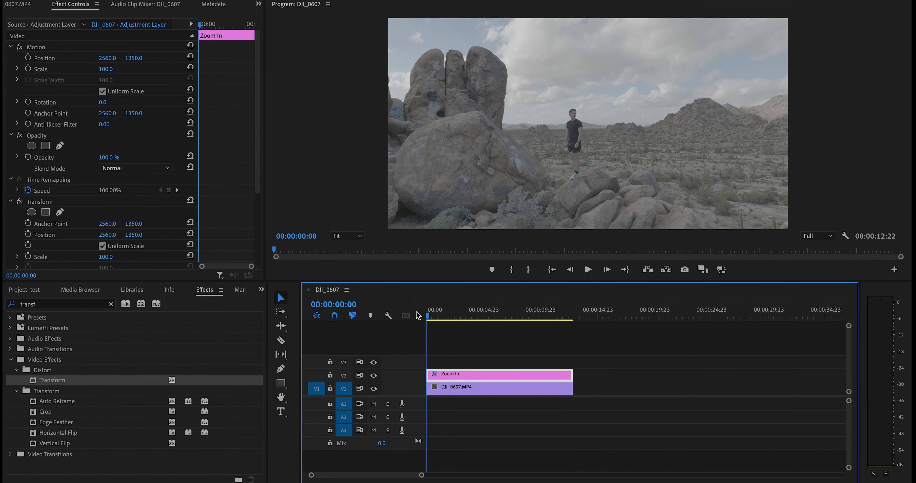
pyautogui.moveTo(440, 314)
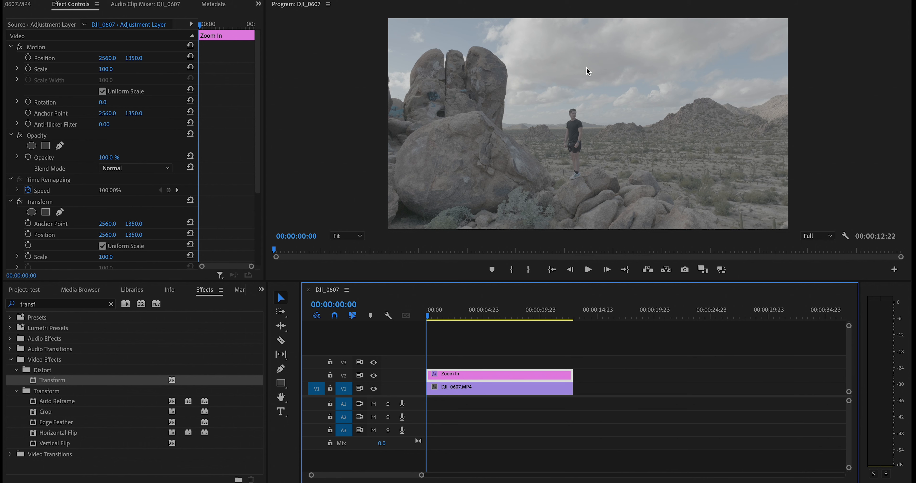
pyautogui.moveTo(442, 305)
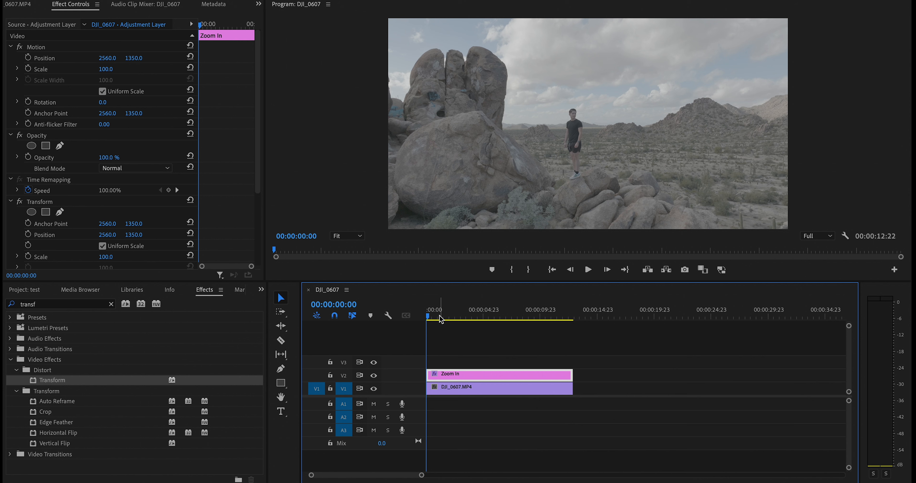
# Step: Keyframe Transform Scale to 300 at the clip's end and 100 at the start
pyautogui.scroll(-3)
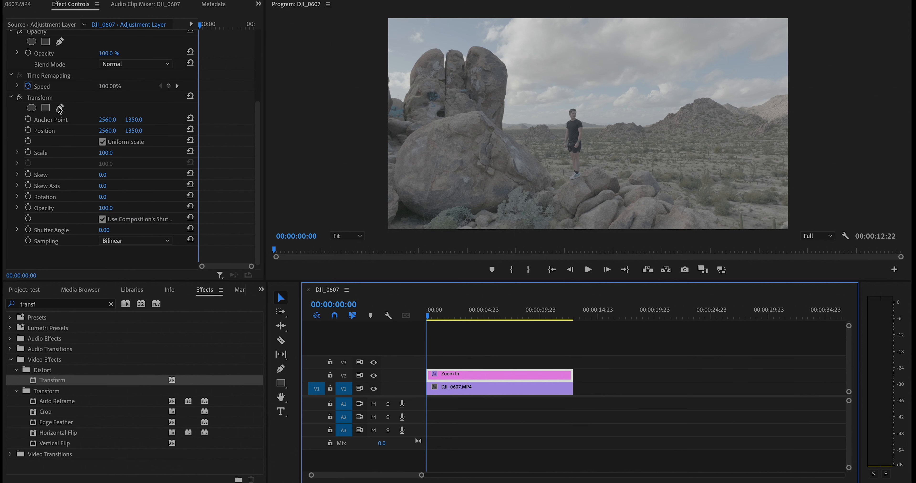
pyautogui.moveTo(61, 108)
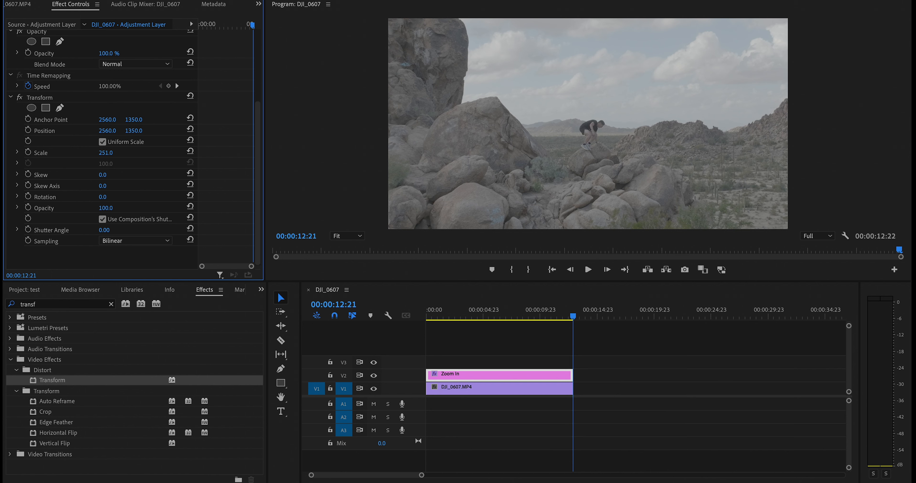
pyautogui.click(106, 153)
pyautogui.write('304')
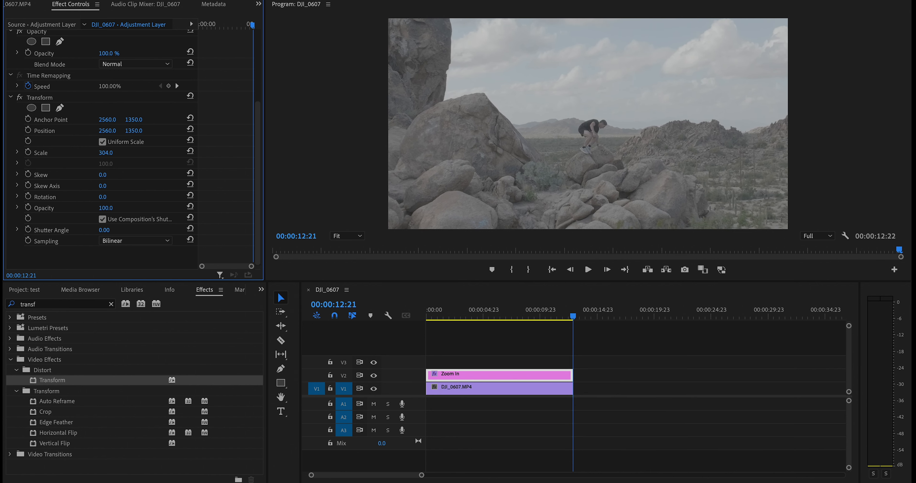
pyautogui.moveTo(105, 152); pyautogui.dragTo(103, 152)
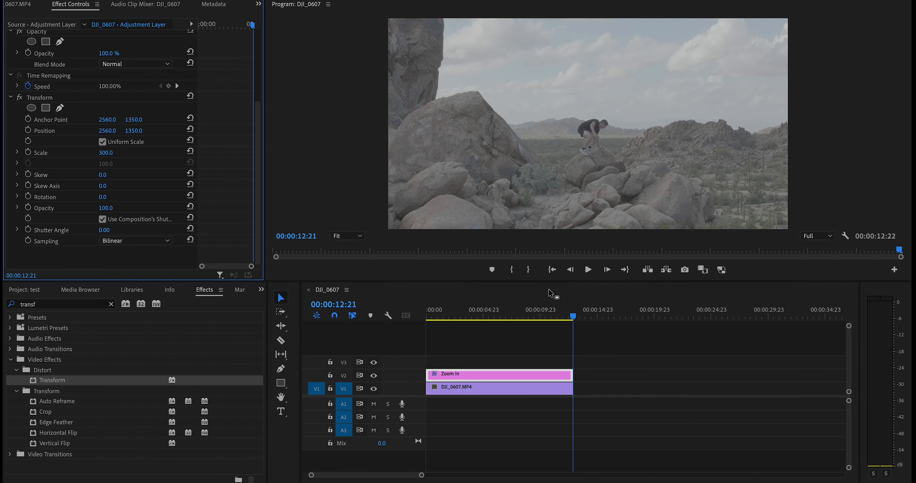
pyautogui.moveTo(29, 156)
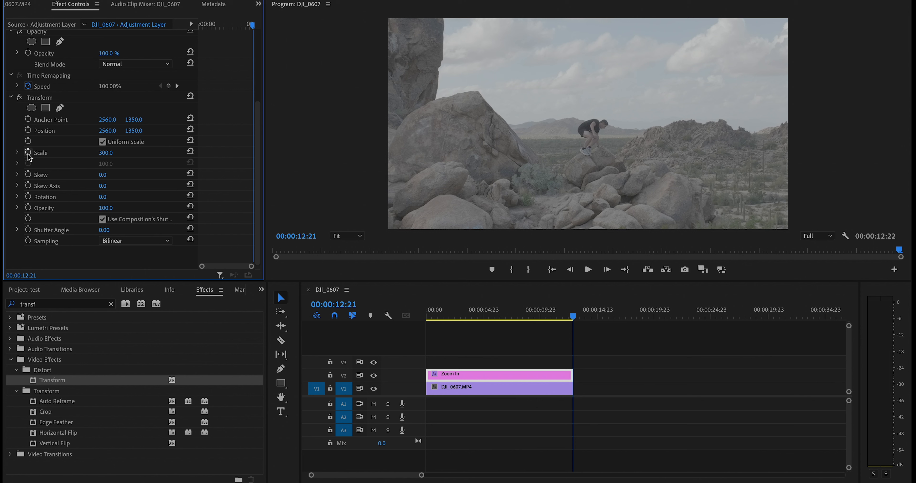
pyautogui.moveTo(28, 157)
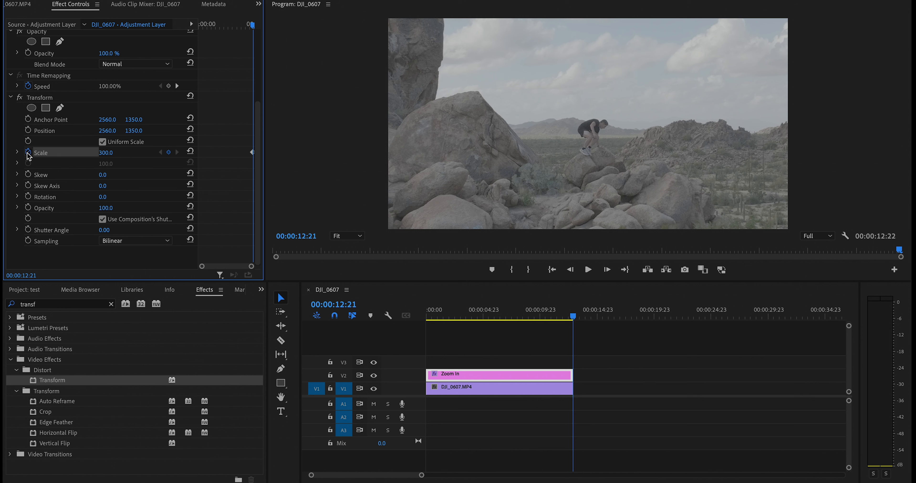
pyautogui.moveTo(266, 93)
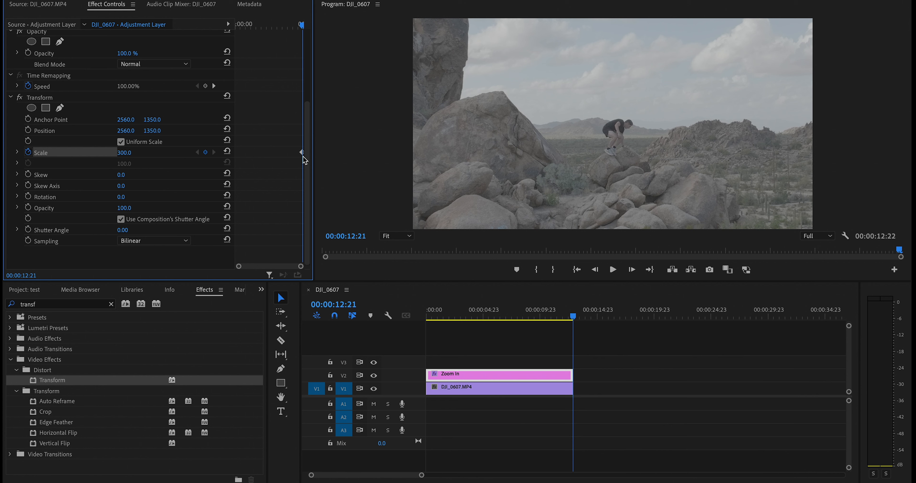
pyautogui.moveTo(303, 27)
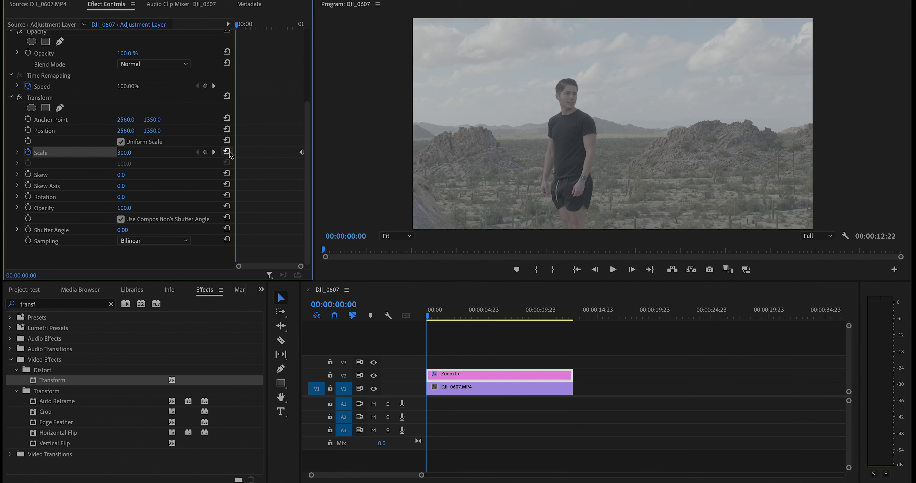
pyautogui.click(227, 152)
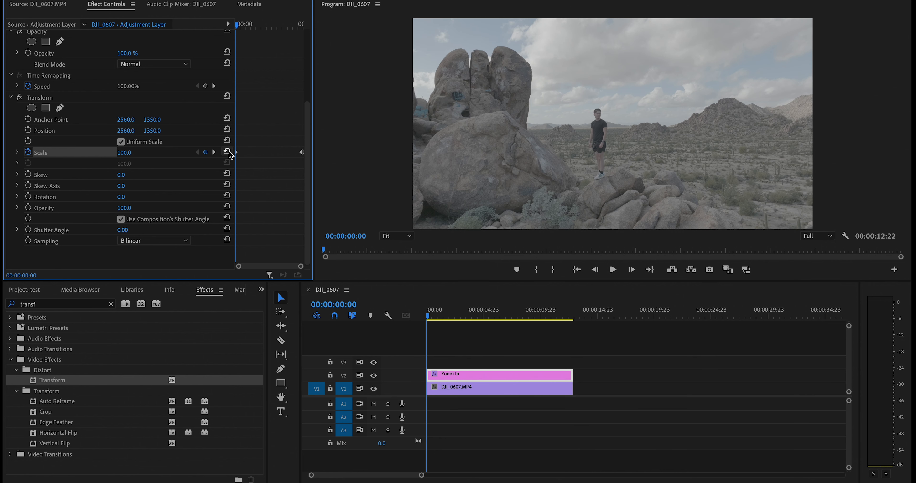
pyautogui.moveTo(227, 152)
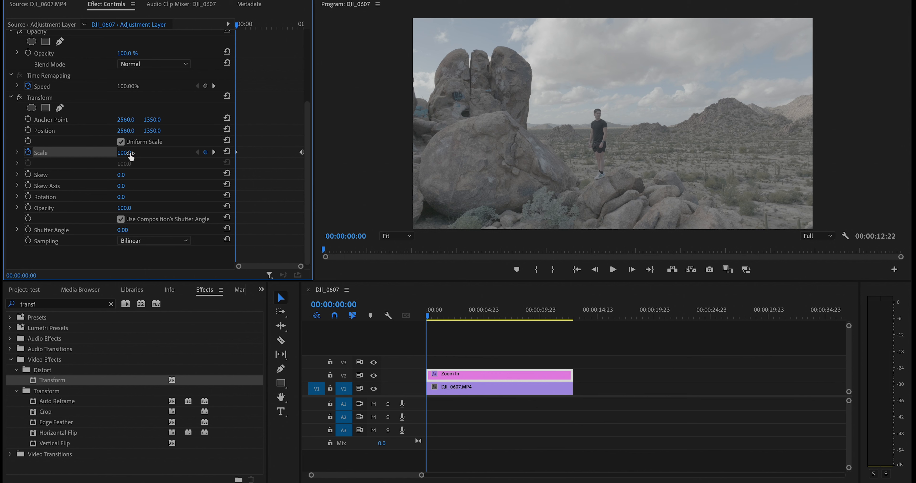
pyautogui.moveTo(216, 28)
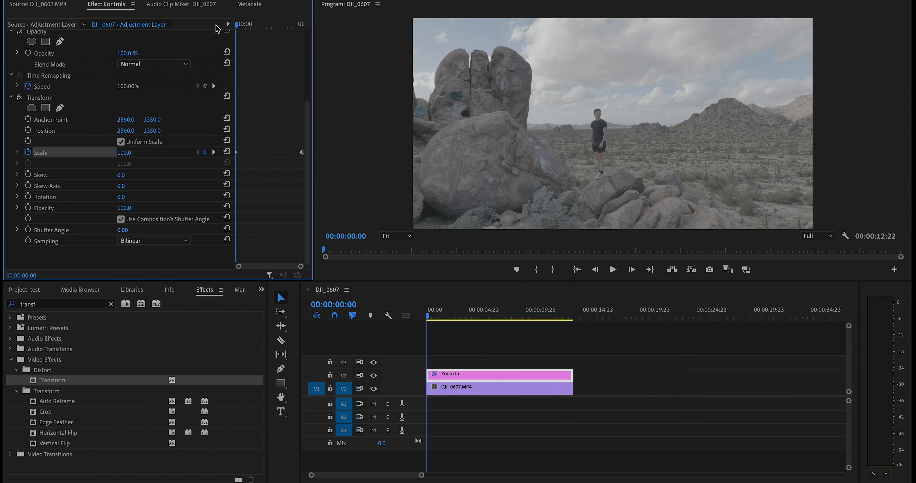
# Step: Play back the sequence to check the gradual push-in
pyautogui.click(612, 269)
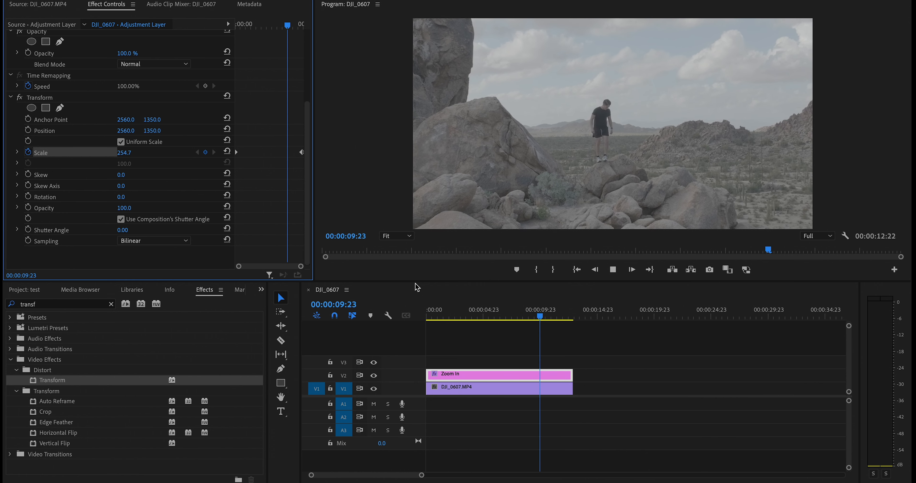
pyautogui.click(564, 315)
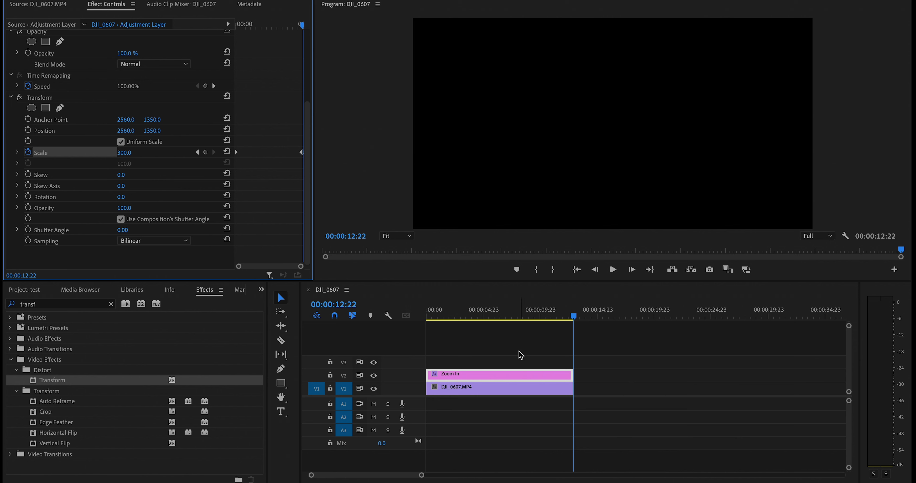
pyautogui.click(476, 315)
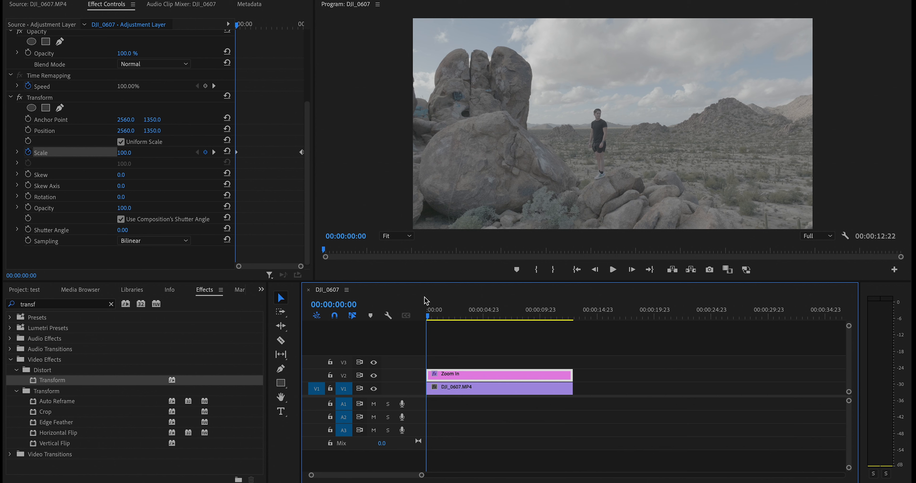
pyautogui.moveTo(443, 292)
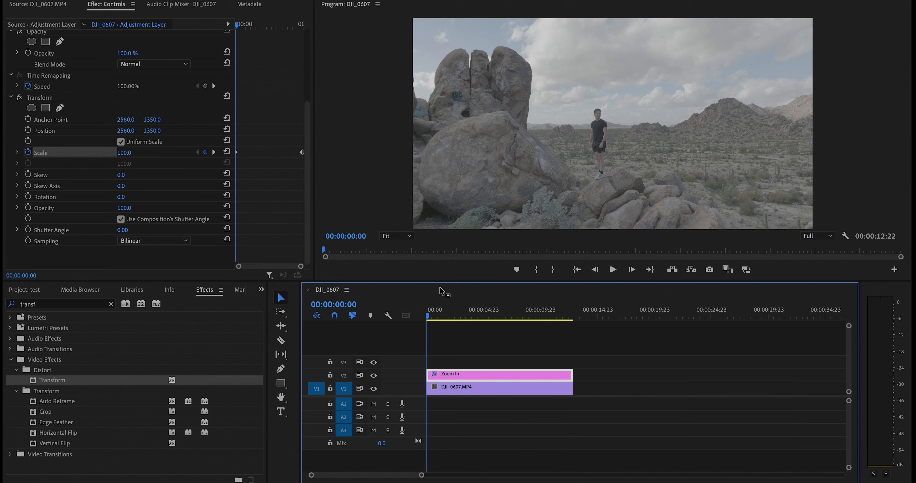
pyautogui.moveTo(609, 123)
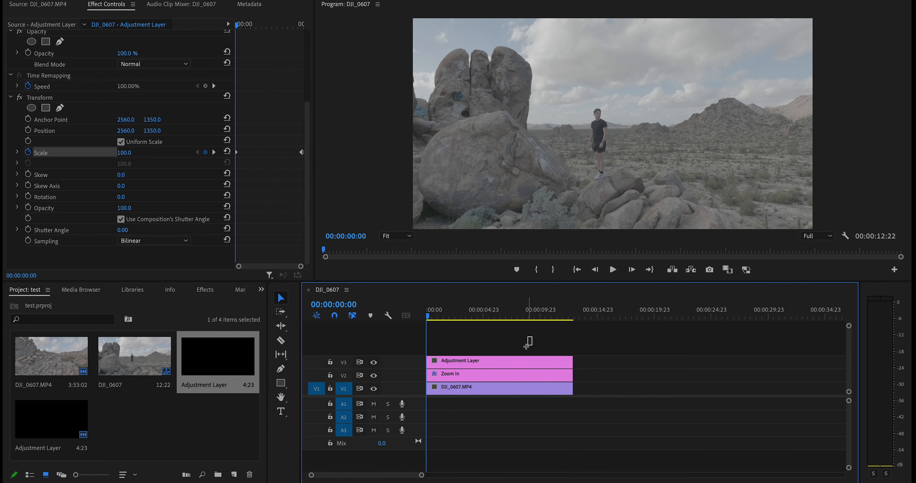
# Step: Rename the new adjustment layer above Zoom In to 'Rec 709'
pyautogui.rightClick(458, 361)
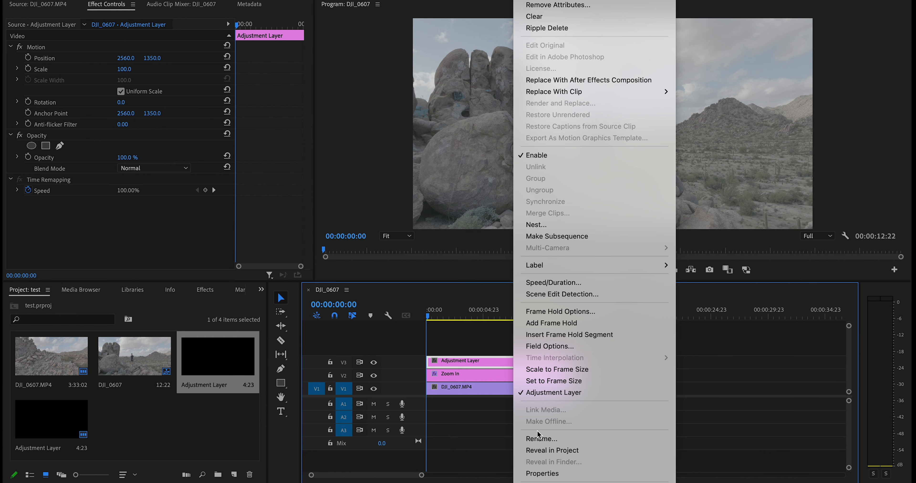
pyautogui.click(541, 439)
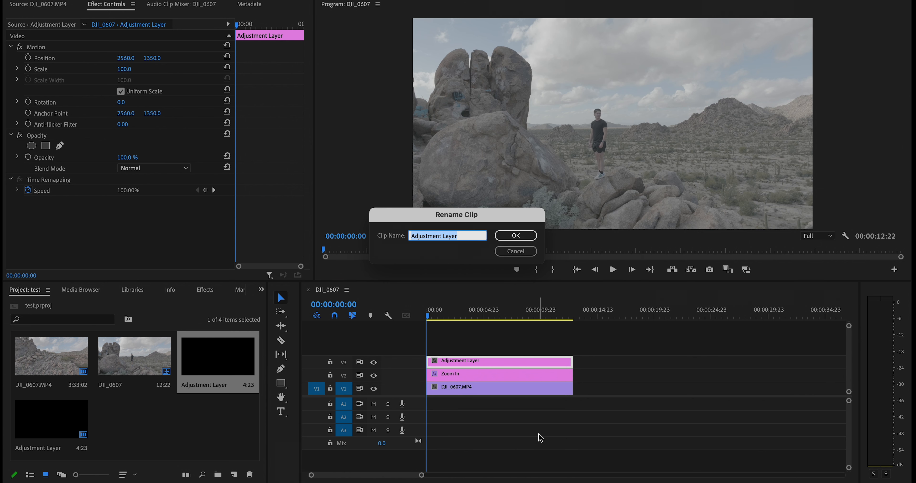
pyautogui.write('Rec')
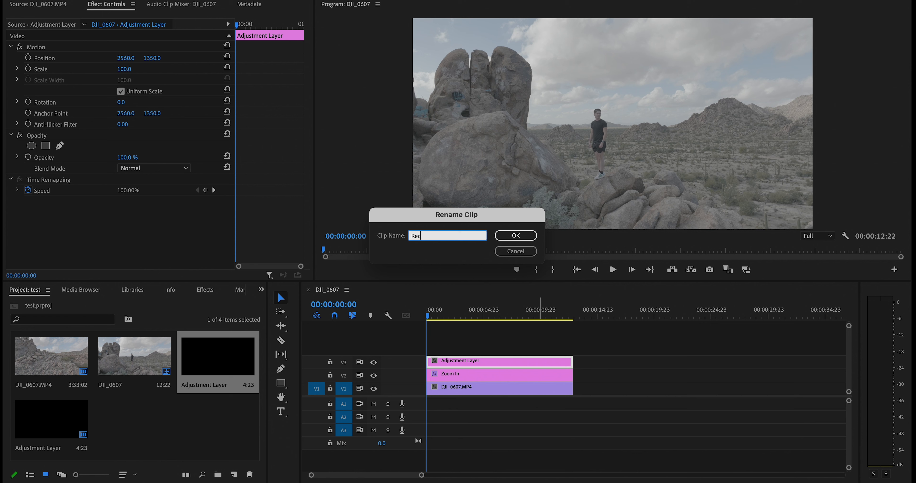
pyautogui.click(515, 235)
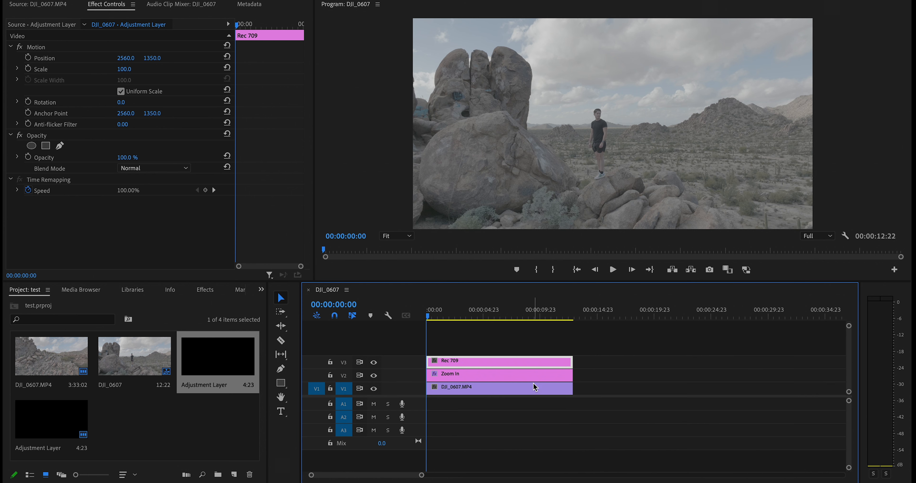
pyautogui.moveTo(528, 366)
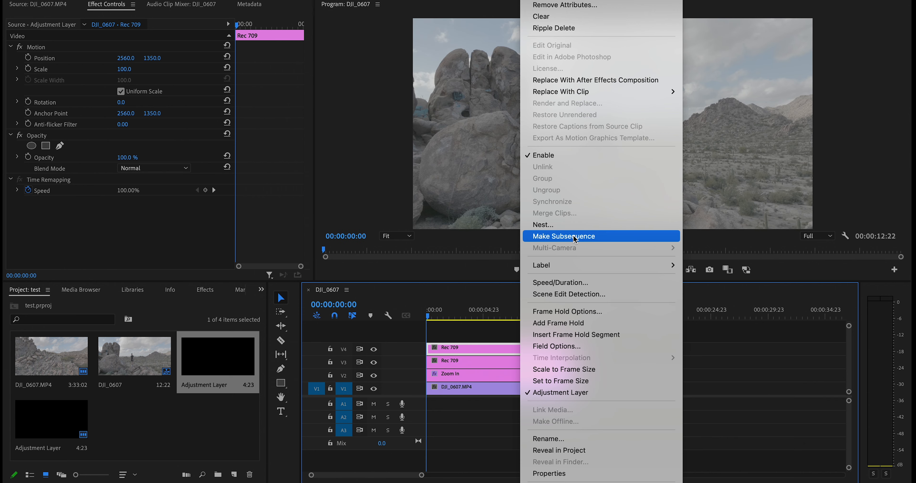
pyautogui.moveTo(548, 439)
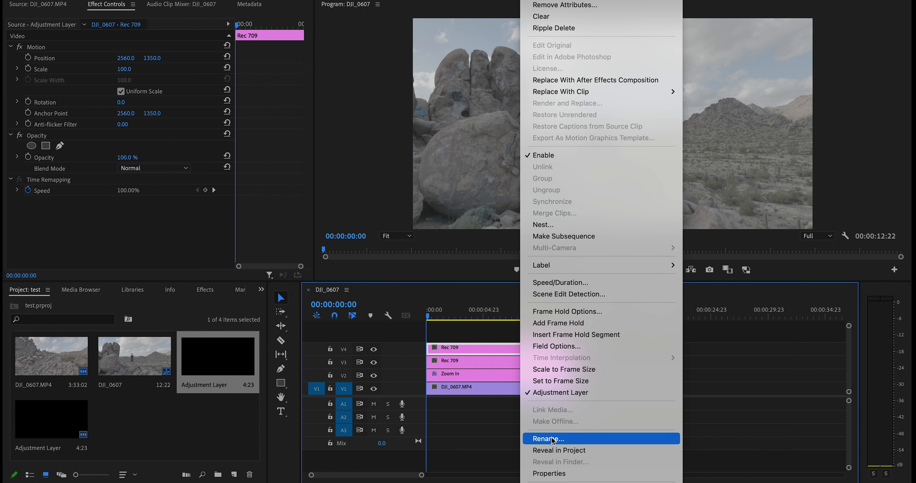
# Step: Rename the duplicated layer above it to 'Color Correction'
pyautogui.click(547, 439)
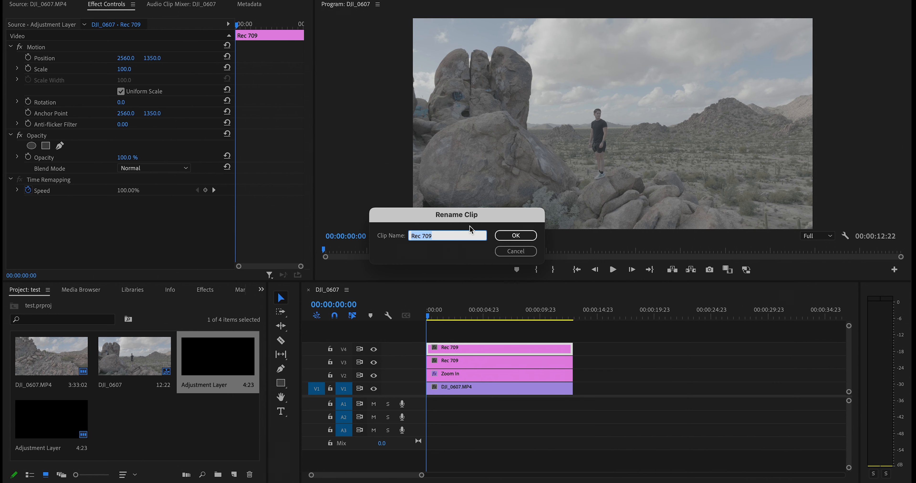
pyautogui.write('Color Correction')
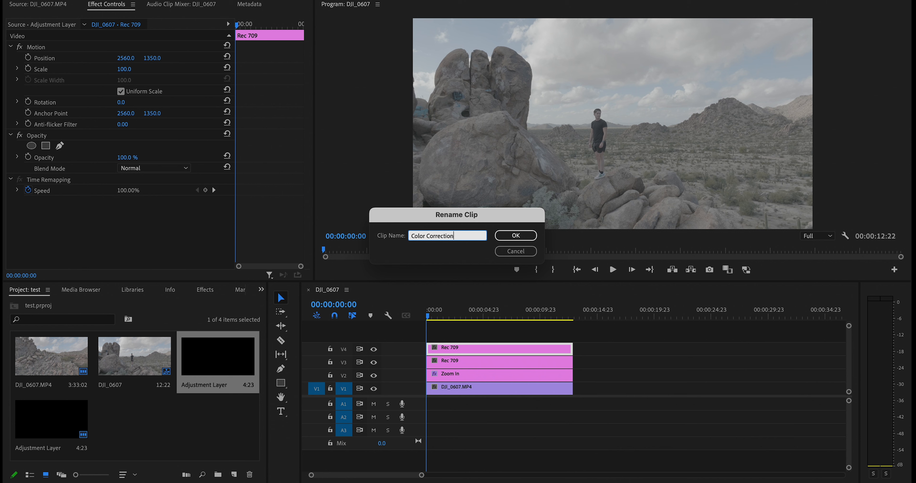
pyautogui.click(515, 236)
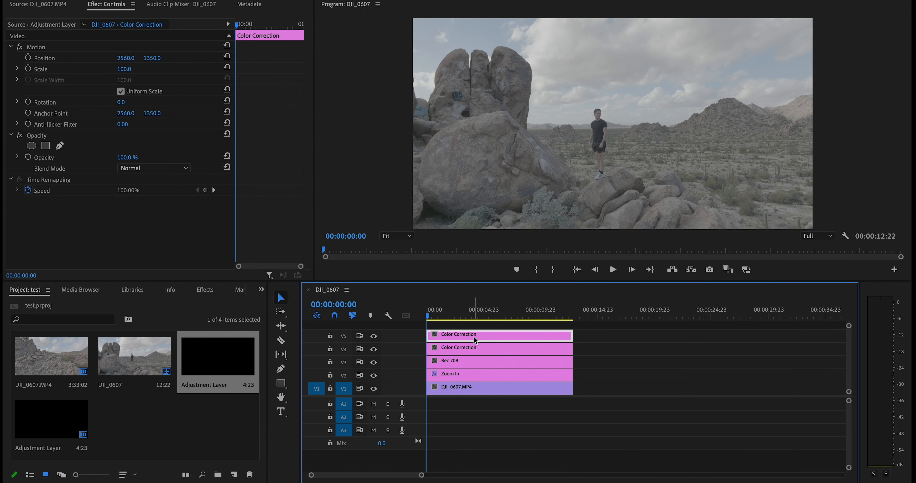
# Step: Rename the top duplicated layer to 'Styles'
pyautogui.rightClick(474, 341)
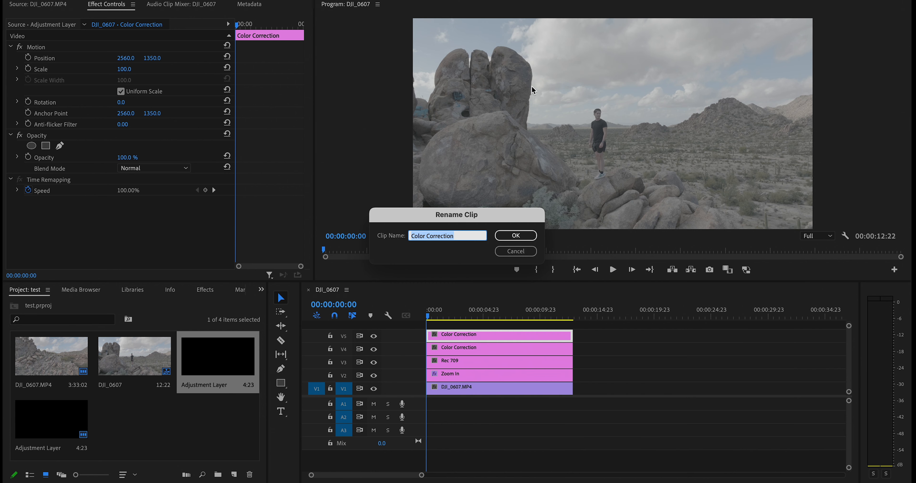
pyautogui.moveTo(487, 280)
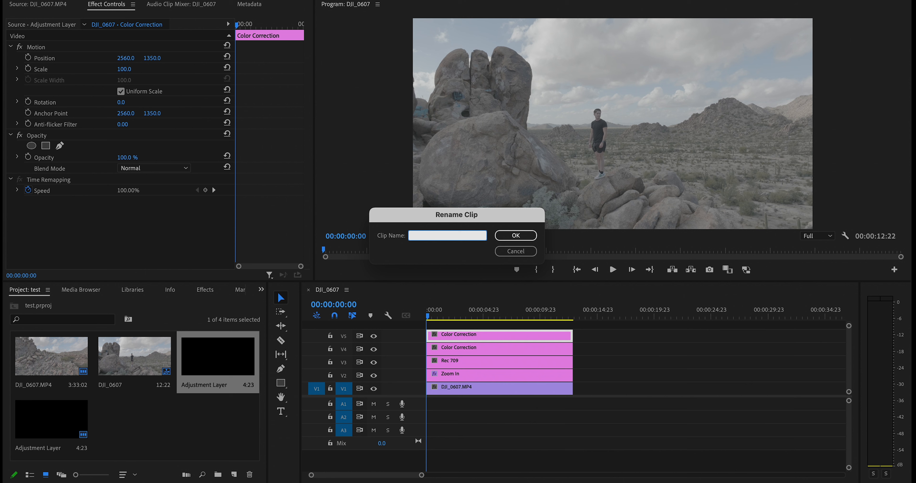
pyautogui.click(448, 235)
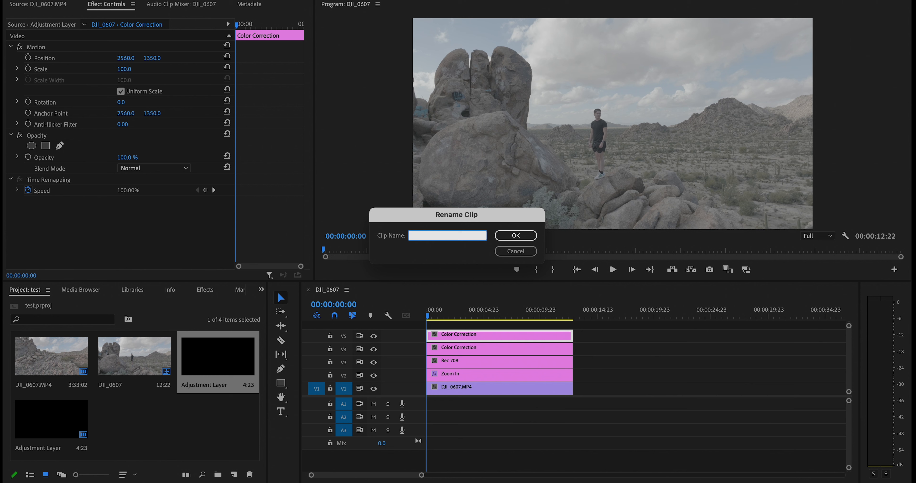
pyautogui.write('Styles')
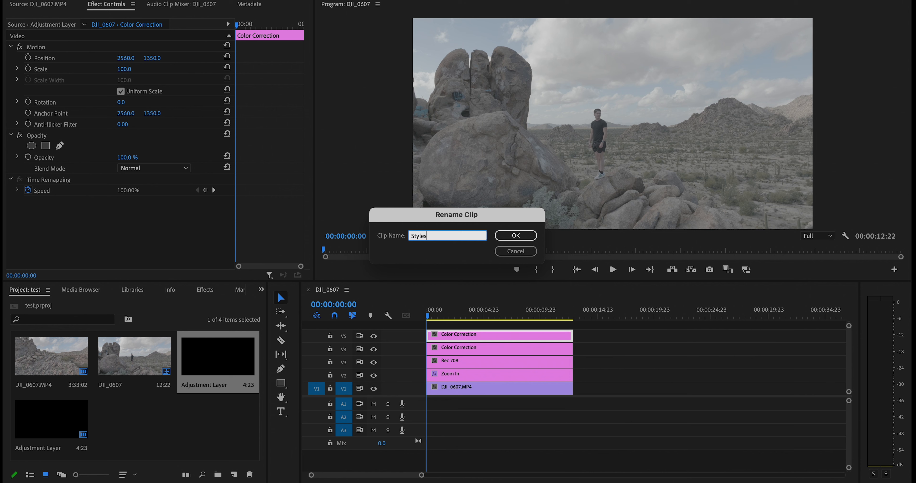
pyautogui.click(515, 236)
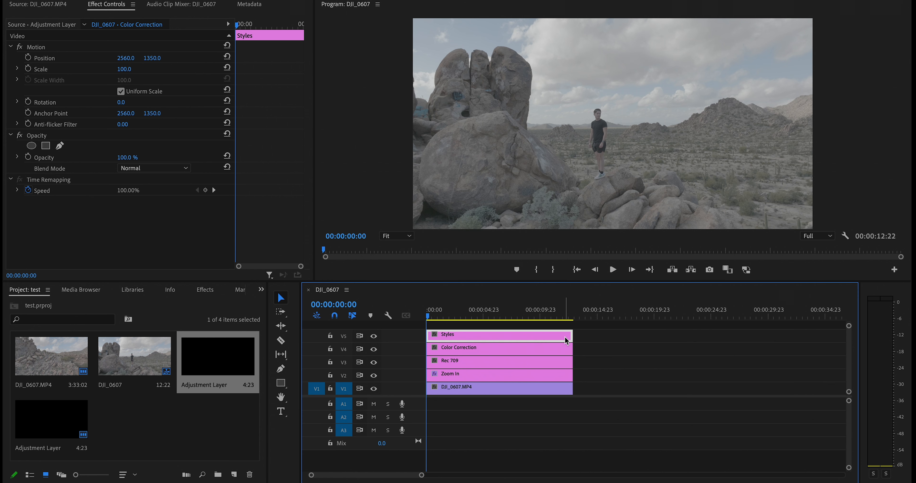
pyautogui.moveTo(502, 376)
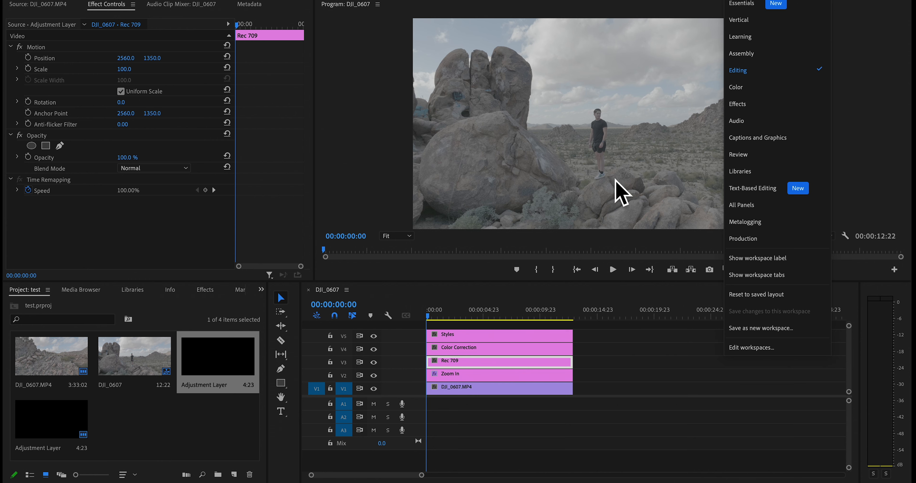
pyautogui.moveTo(745, 96)
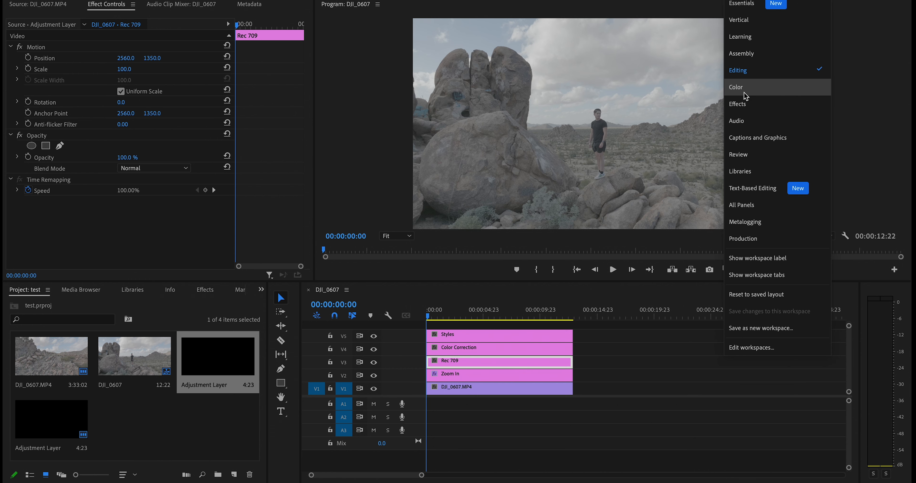
# Step: Switch to the Color workspace and open the Lumetri Input LUT list for the Rec 709 layer
pyautogui.click(736, 87)
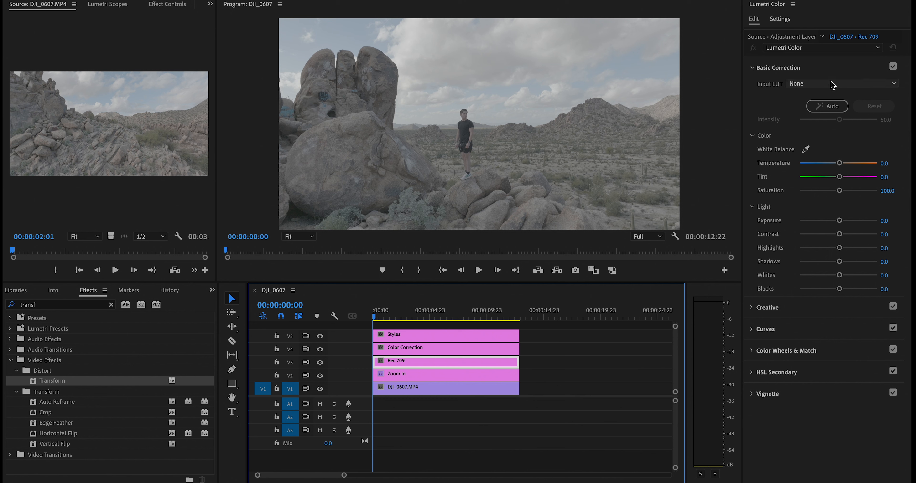
pyautogui.moveTo(799, 81)
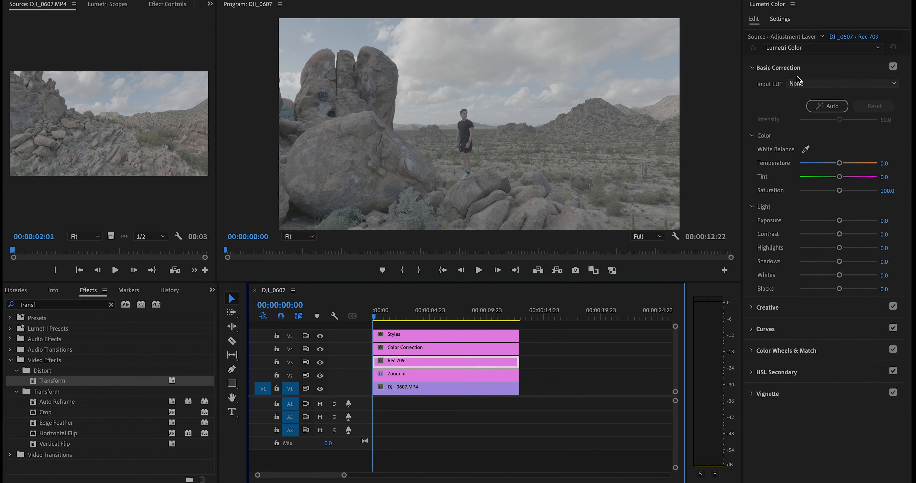
pyautogui.click(107, 5)
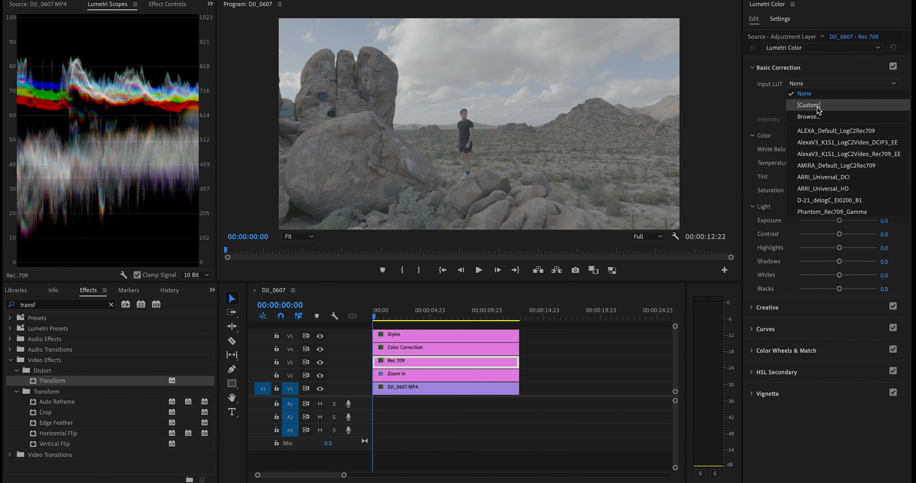
pyautogui.moveTo(832, 201)
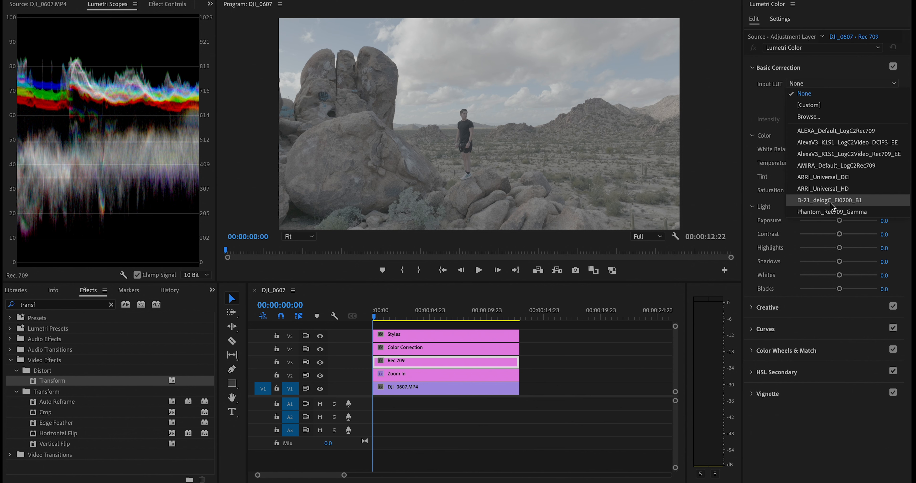
pyautogui.moveTo(829, 142)
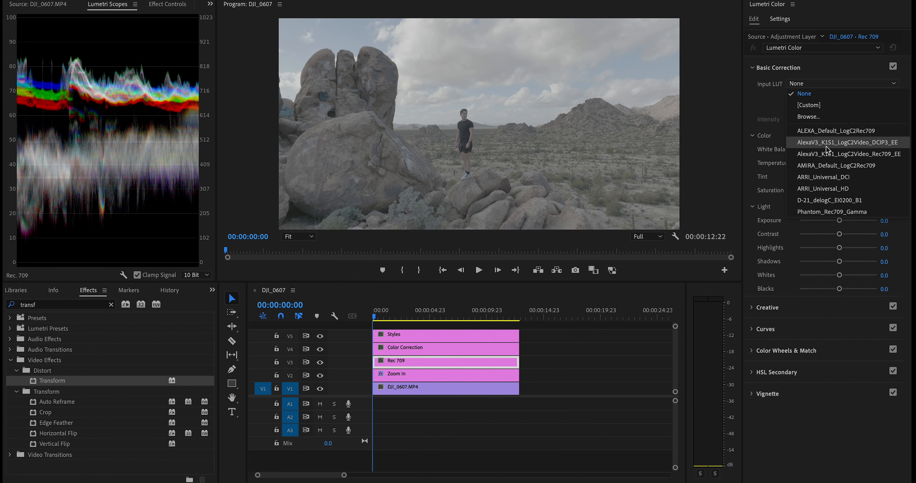
# Step: Browse to the Desktop and load the DJI Mavic 3 D-Log to Rec.709 vivid .cube as the input LUT
pyautogui.click(807, 117)
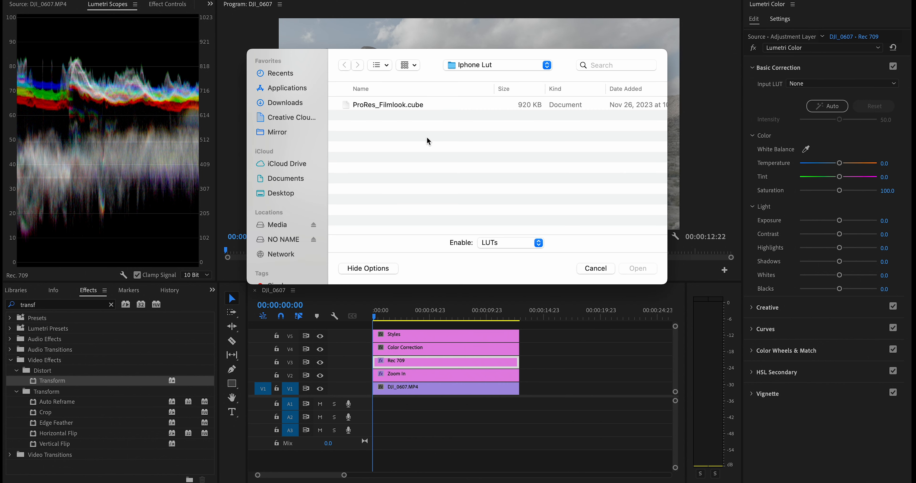
pyautogui.moveTo(281, 187)
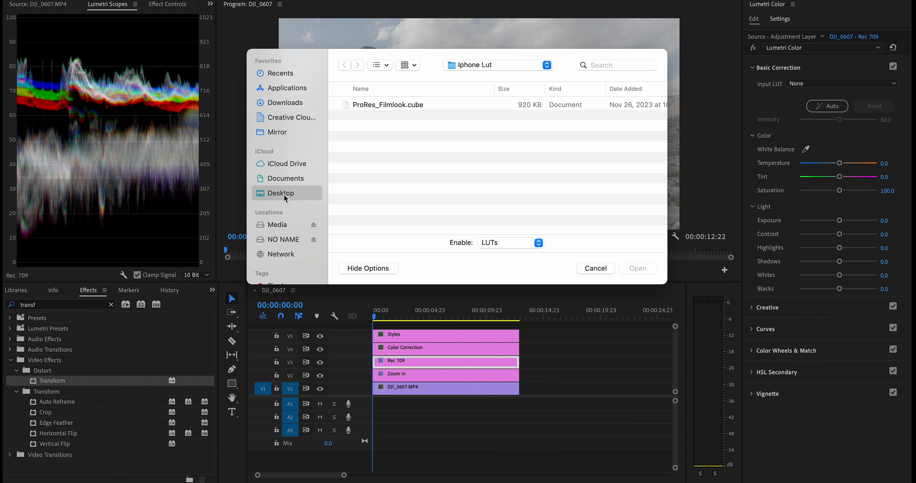
pyautogui.click(282, 193)
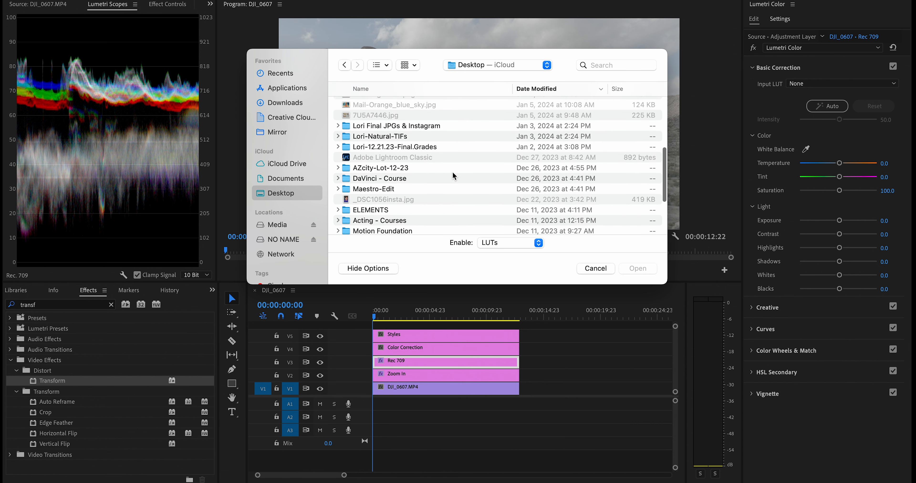
pyautogui.scroll(-3)
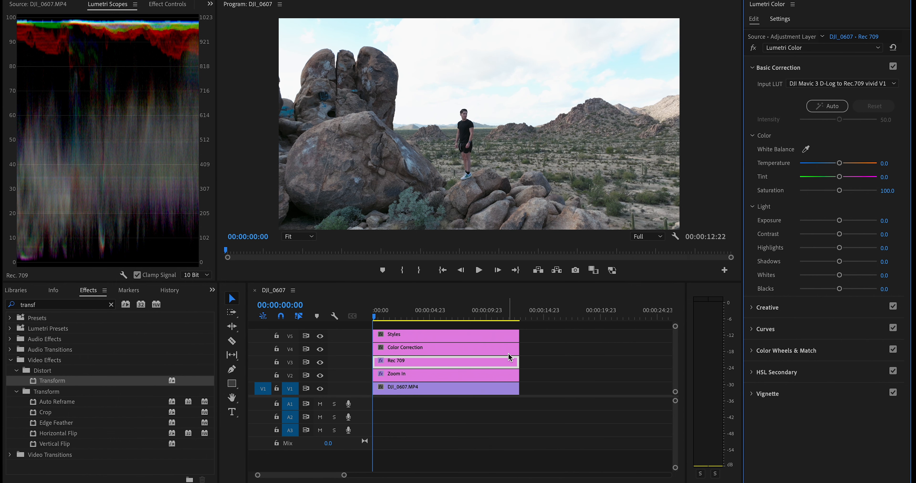
pyautogui.moveTo(510, 357)
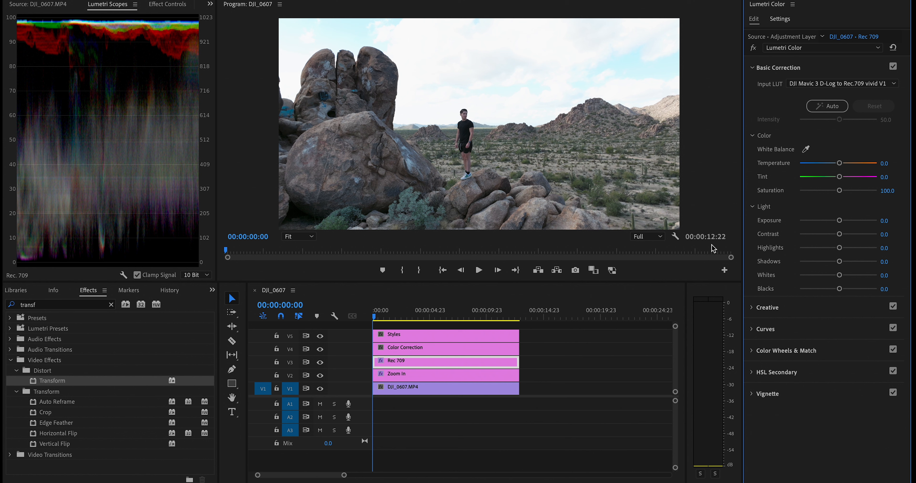
pyautogui.moveTo(823, 238)
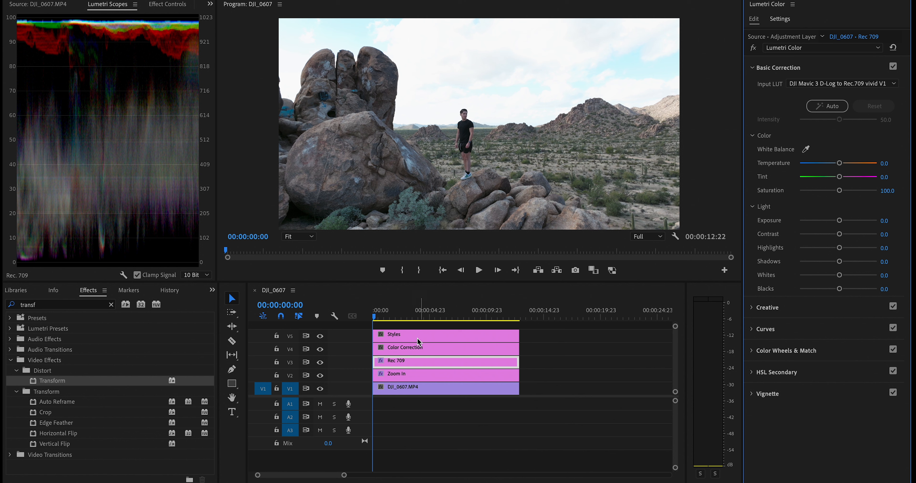
pyautogui.click(415, 348)
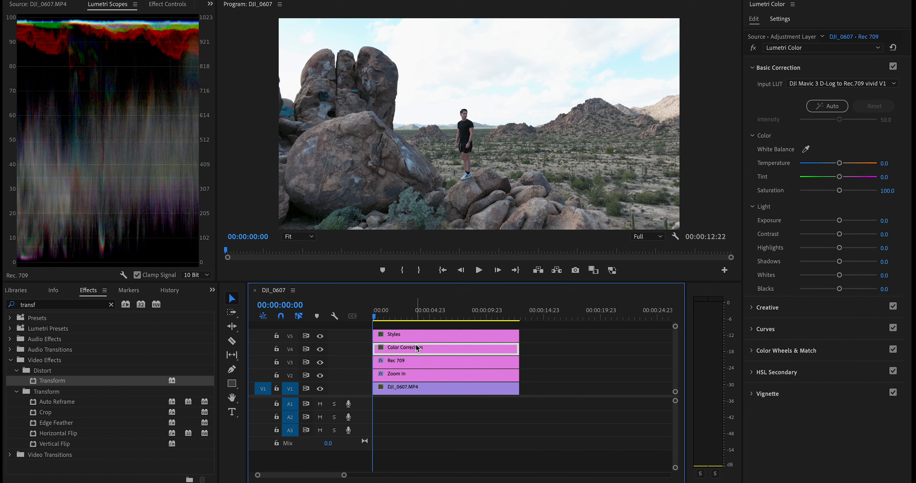
# Step: On the Color Correction layer set Exposure -0.5 and Highlights 17.6
pyautogui.click(424, 361)
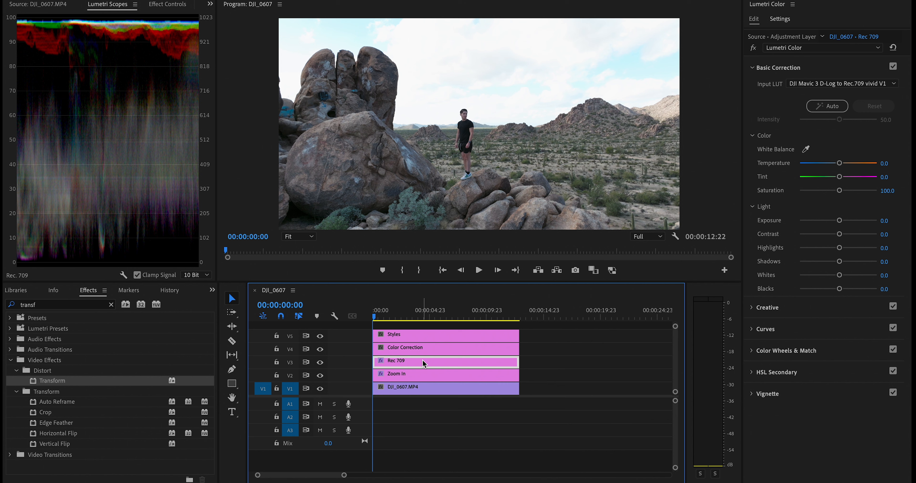
pyautogui.click(445, 347)
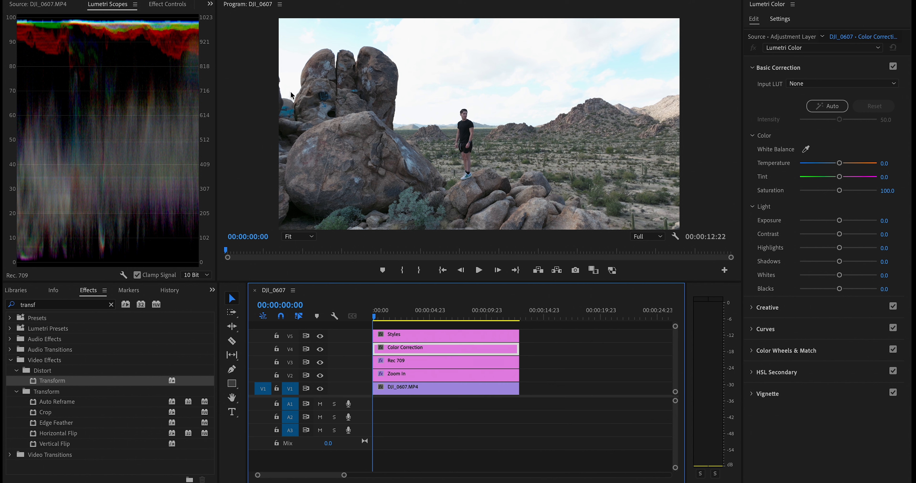
pyautogui.moveTo(861, 231)
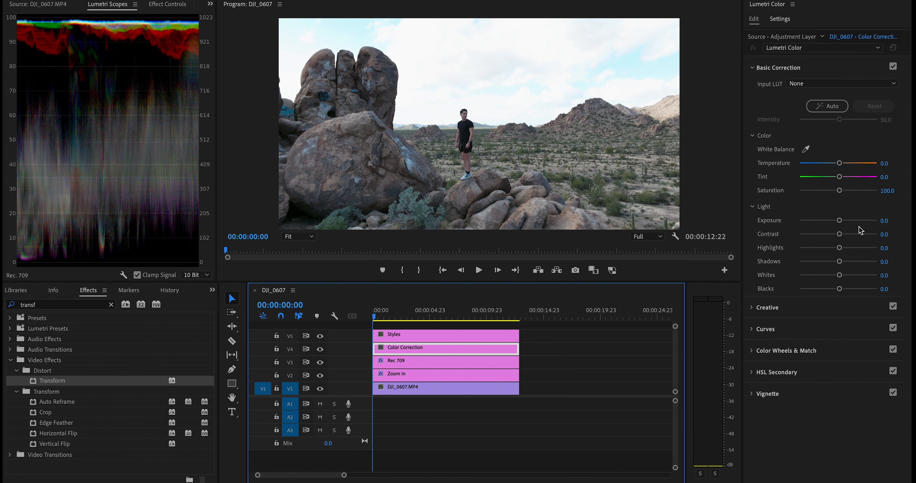
pyautogui.moveTo(840, 223)
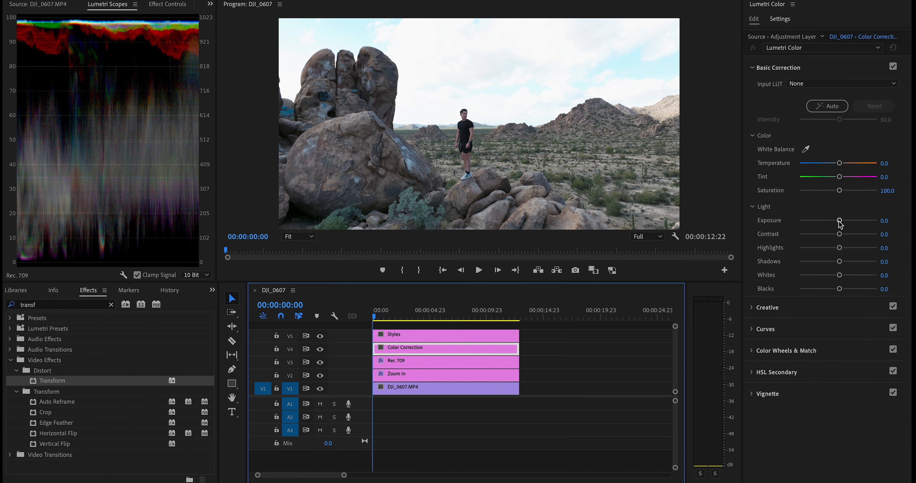
pyautogui.moveTo(840, 220); pyautogui.dragTo(836, 220)
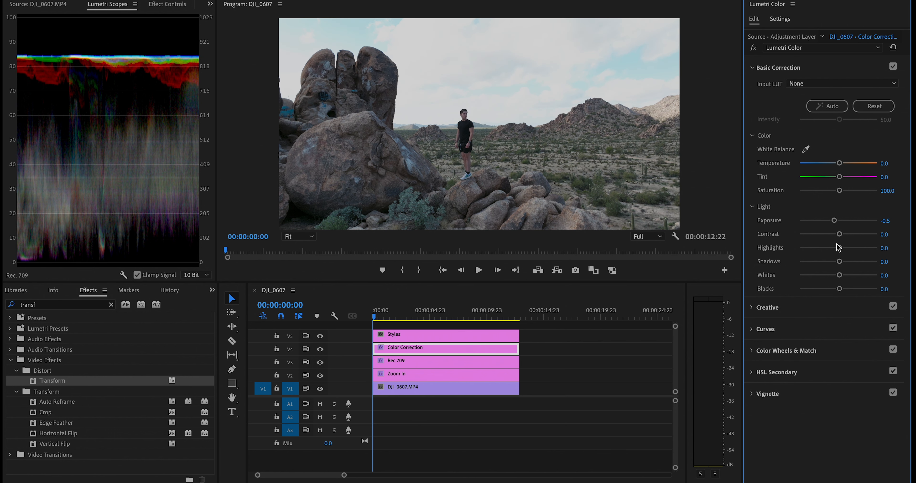
pyautogui.moveTo(853, 248); pyautogui.dragTo(812, 247)
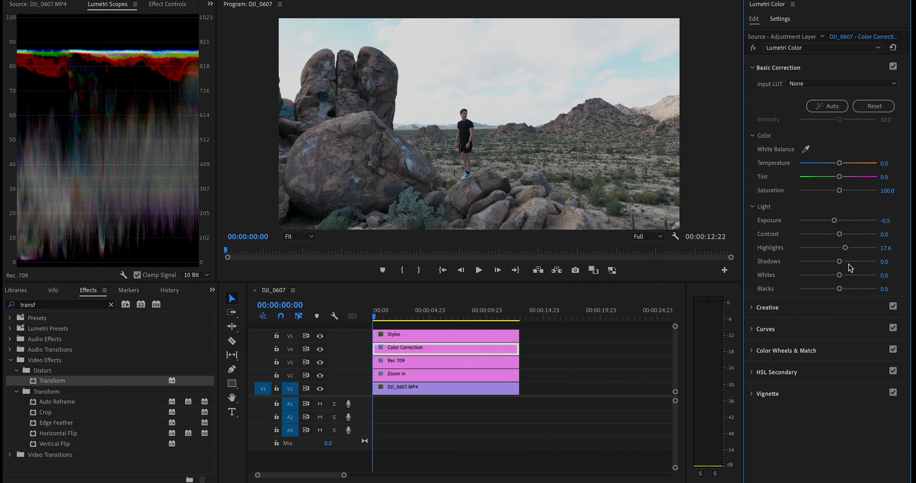
# Step: Keep Blacks at zero and raise Contrast to about 25.7
pyautogui.moveTo(840, 289); pyautogui.dragTo(836, 288)
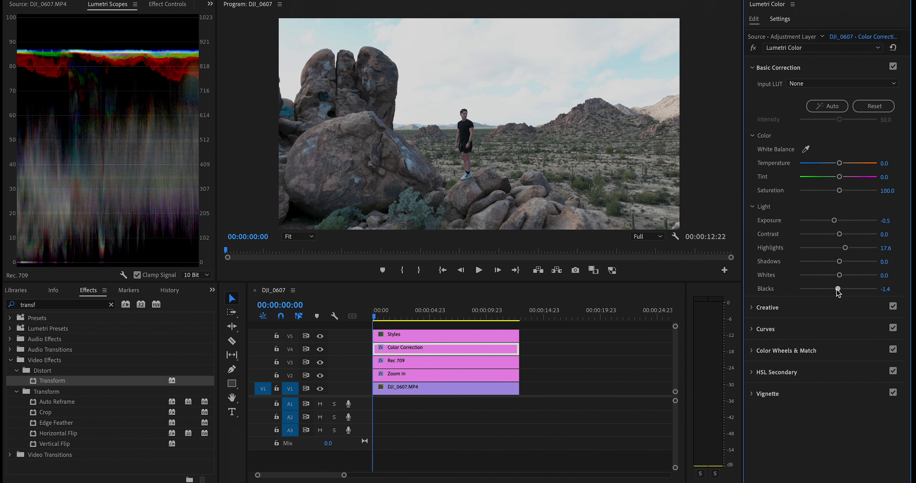
pyautogui.moveTo(830, 288); pyautogui.dragTo(839, 289)
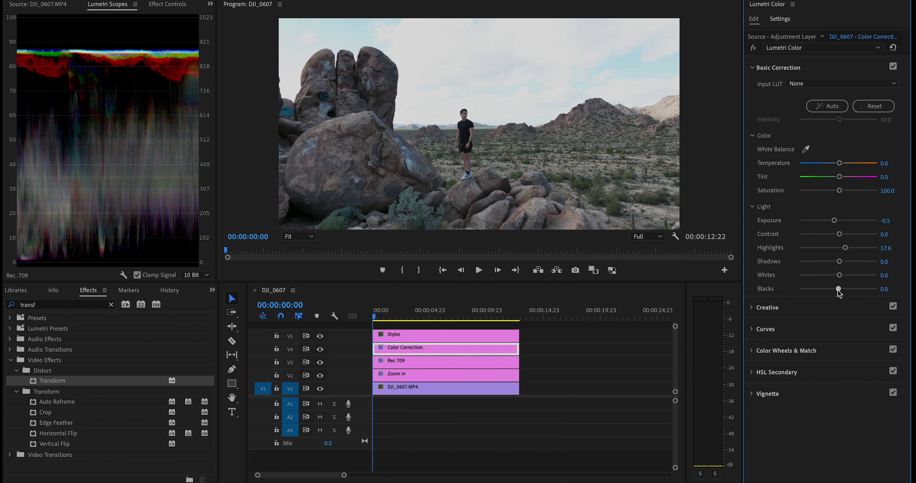
pyautogui.moveTo(847, 249)
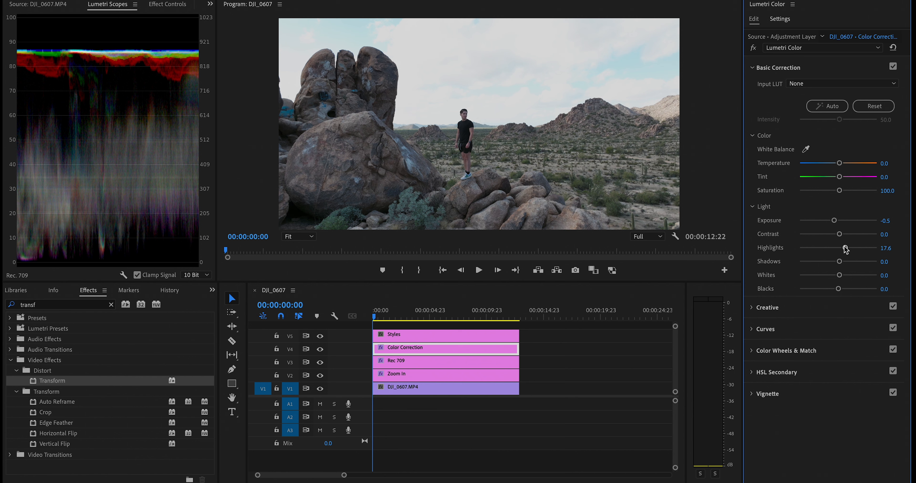
pyautogui.moveTo(839, 234); pyautogui.dragTo(848, 234)
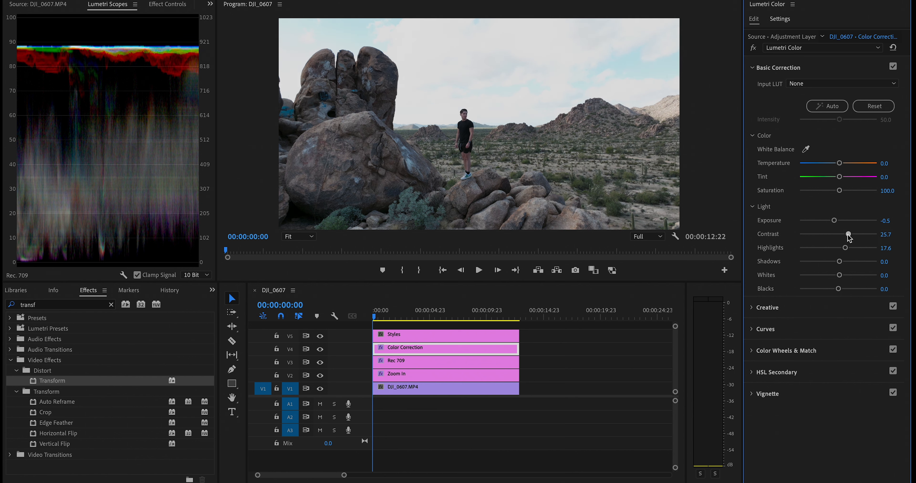
pyautogui.moveTo(848, 233); pyautogui.dragTo(862, 234)
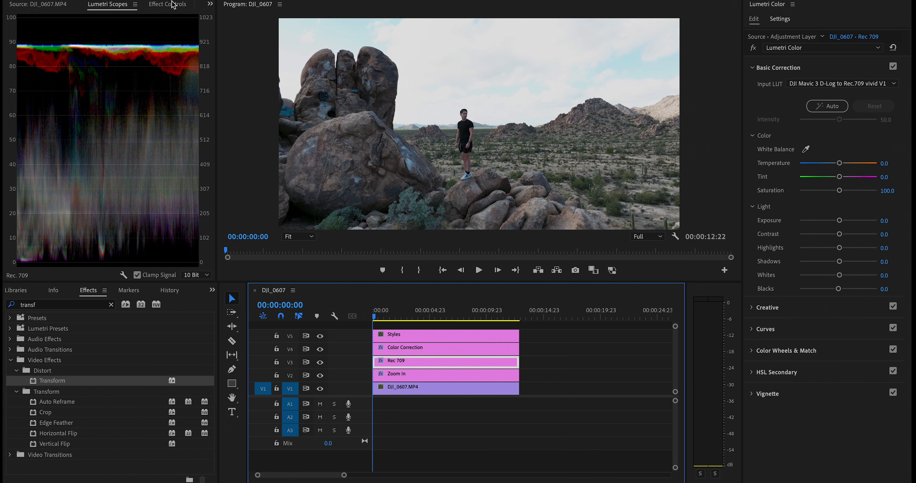
# Step: Select the Color Correction layer and show the Lumetri Scopes waveform
pyautogui.click(168, 5)
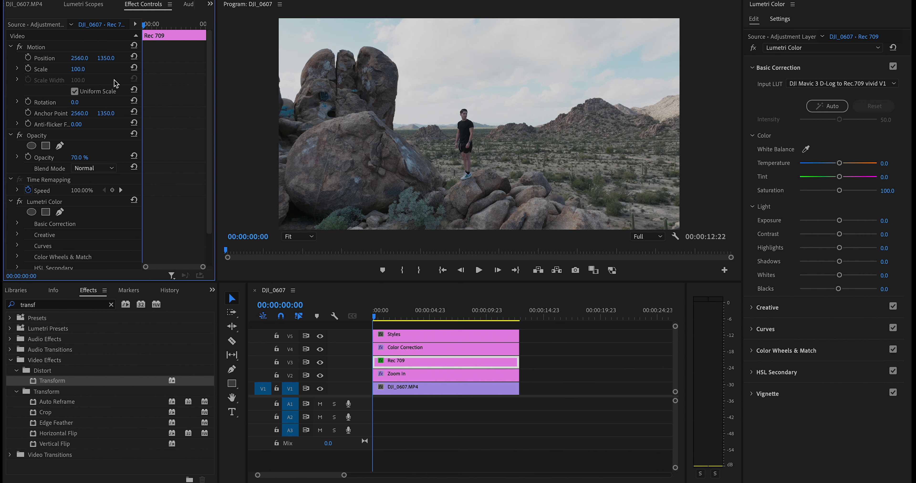
pyautogui.click(404, 348)
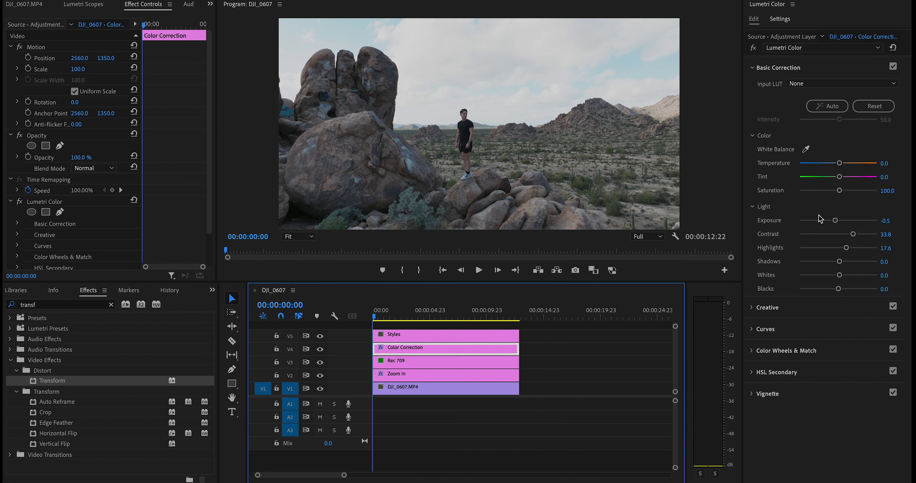
pyautogui.moveTo(446, 98)
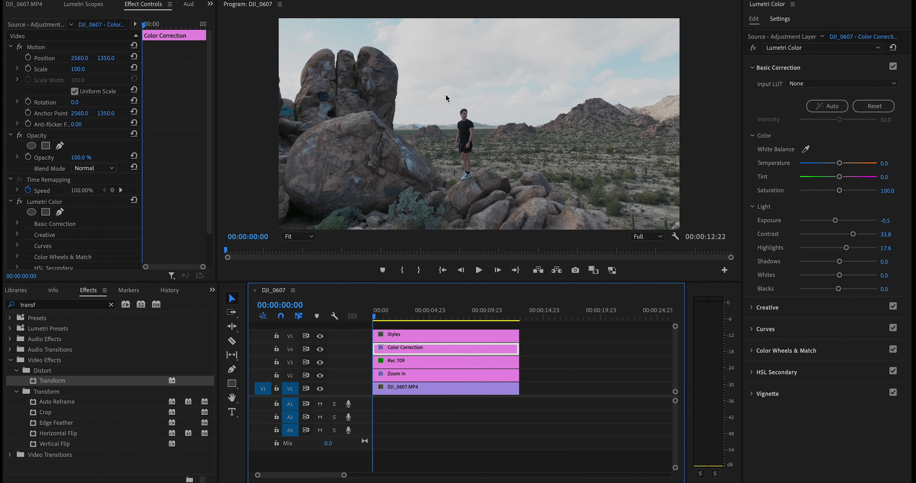
pyautogui.click(83, 4)
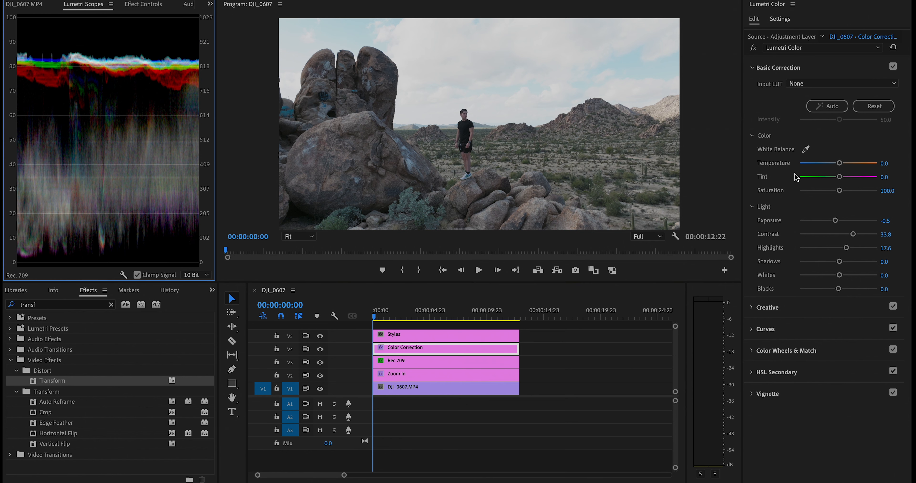
pyautogui.moveTo(846, 251)
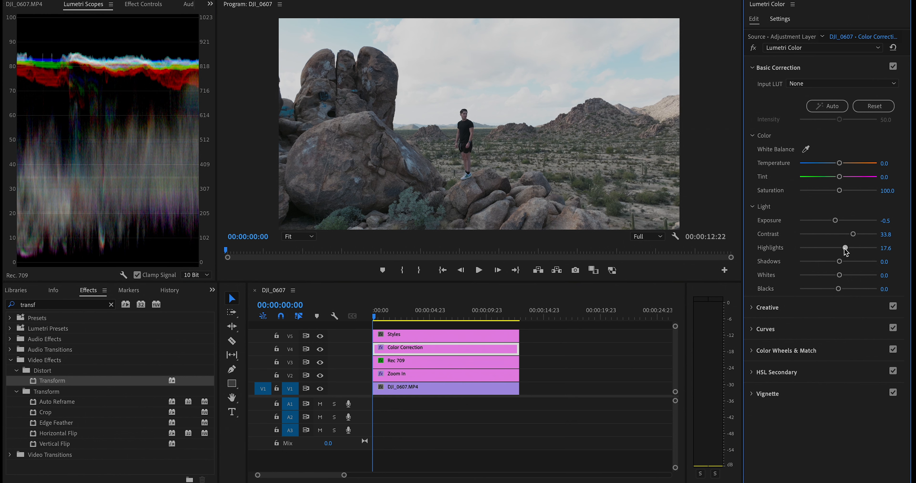
pyautogui.moveTo(853, 275)
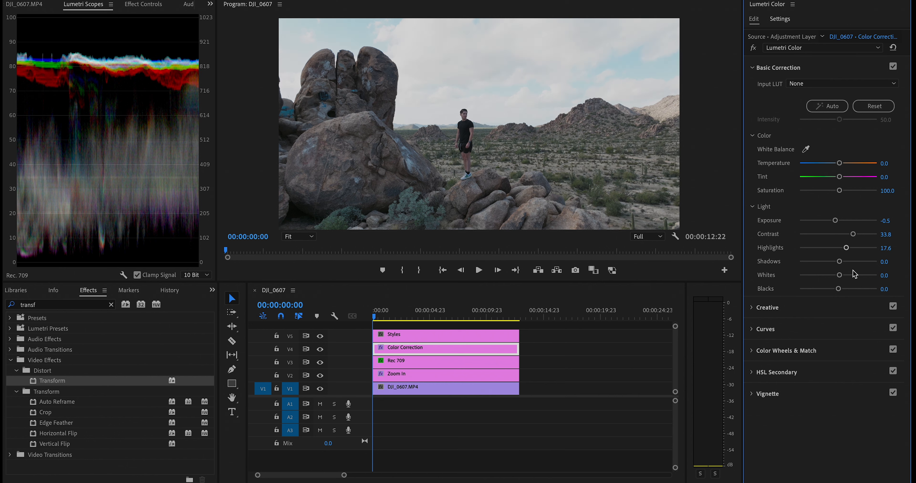
# Step: In Lumetri Basic Correction set blacks -2.7, shadows -6.8, exposure -0.6 and whites -1.4
pyautogui.moveTo(840, 275); pyautogui.dragTo(803, 275)
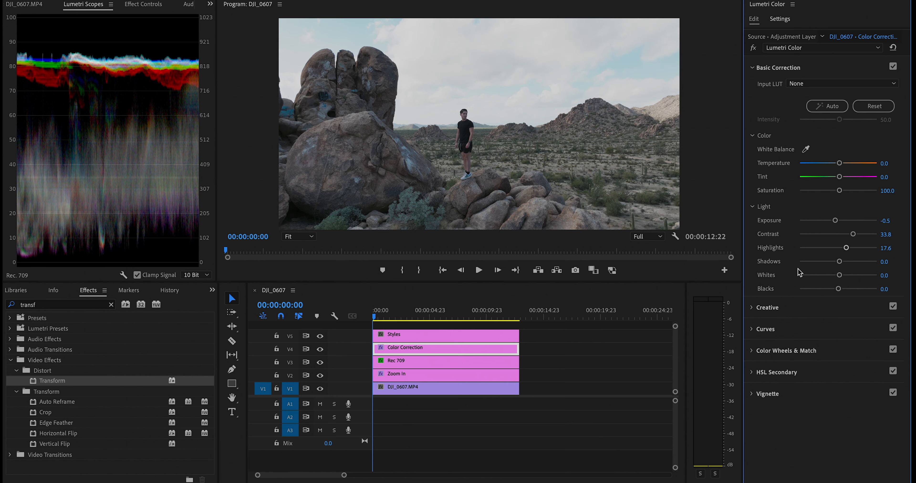
pyautogui.moveTo(840, 293)
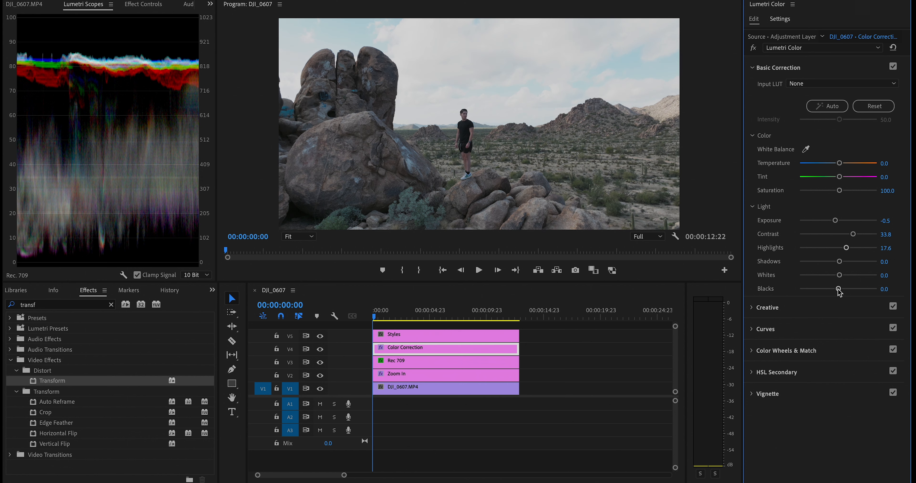
pyautogui.moveTo(840, 289); pyautogui.dragTo(837, 288)
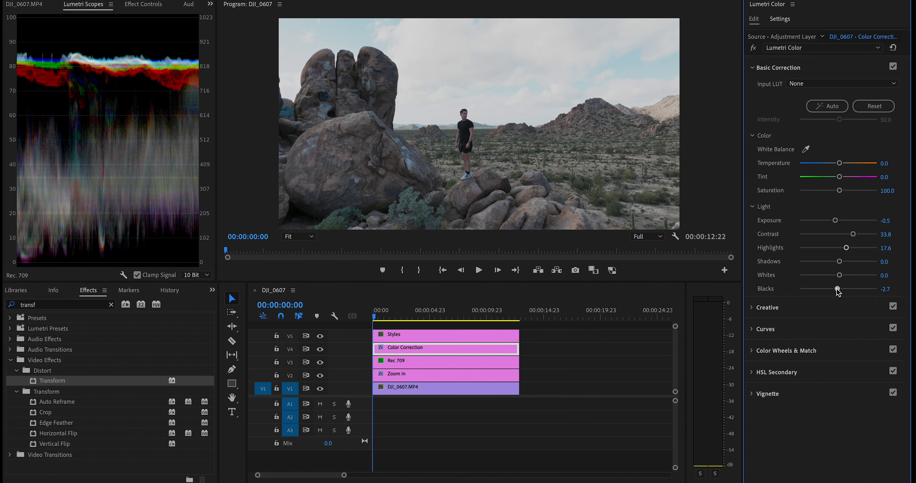
pyautogui.moveTo(840, 262); pyautogui.dragTo(835, 262)
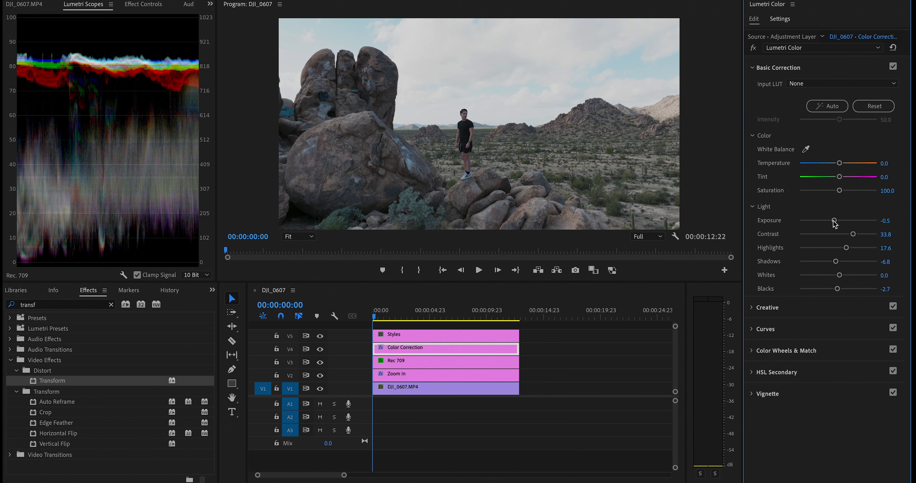
pyautogui.moveTo(835, 226); pyautogui.dragTo(821, 225)
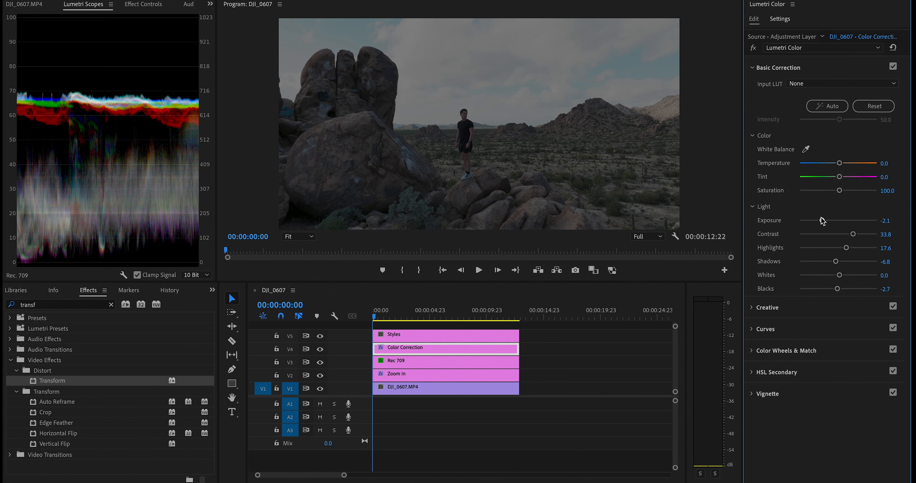
pyautogui.moveTo(837, 220); pyautogui.dragTo(833, 221)
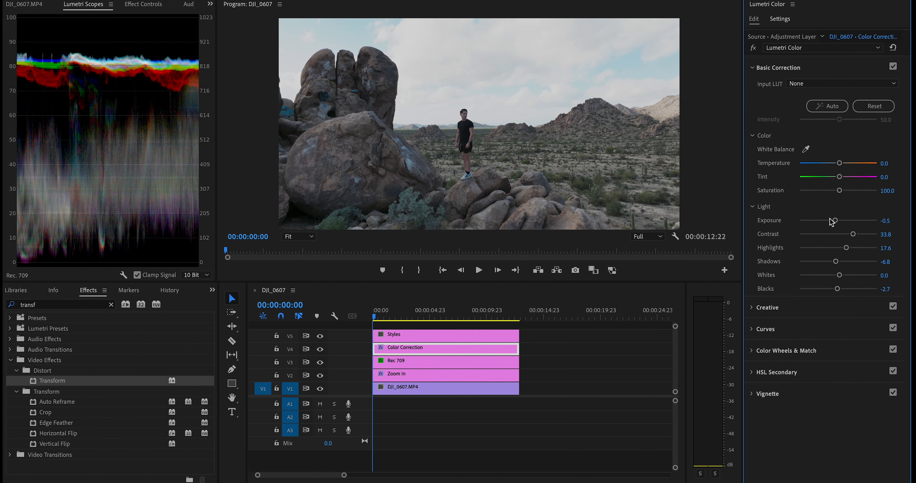
pyautogui.moveTo(835, 221); pyautogui.dragTo(830, 221)
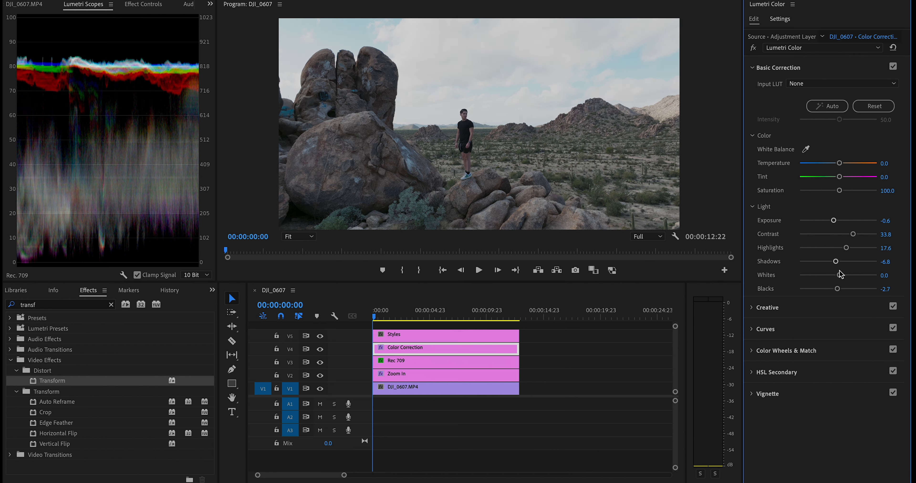
pyautogui.moveTo(841, 275); pyautogui.dragTo(828, 275)
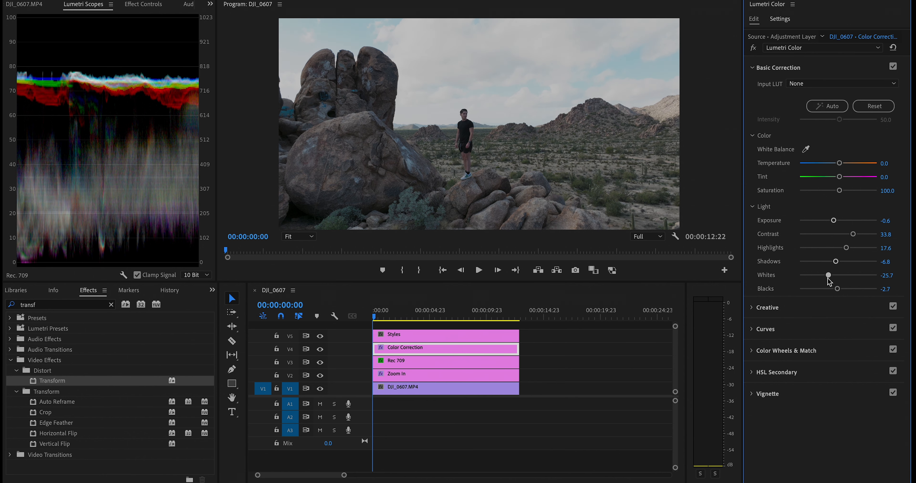
pyautogui.moveTo(812, 274); pyautogui.dragTo(830, 275)
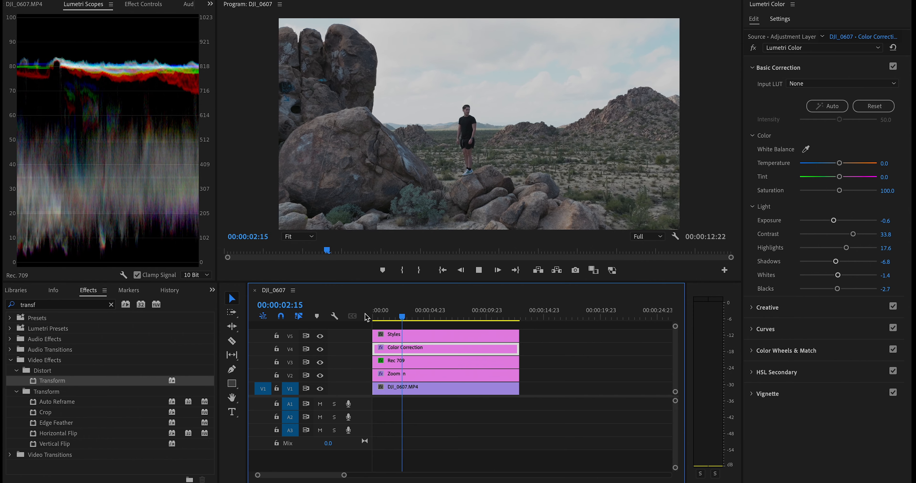
# Step: On a later shot, ease contrast to 20.3, shadows to -13.5 and blacks to -18.9
pyautogui.click(425, 316)
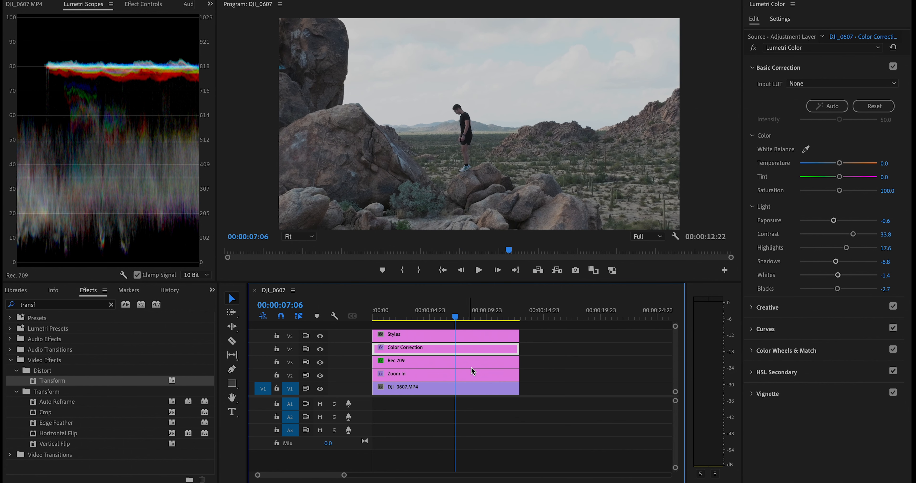
pyautogui.moveTo(838, 234); pyautogui.dragTo(853, 234)
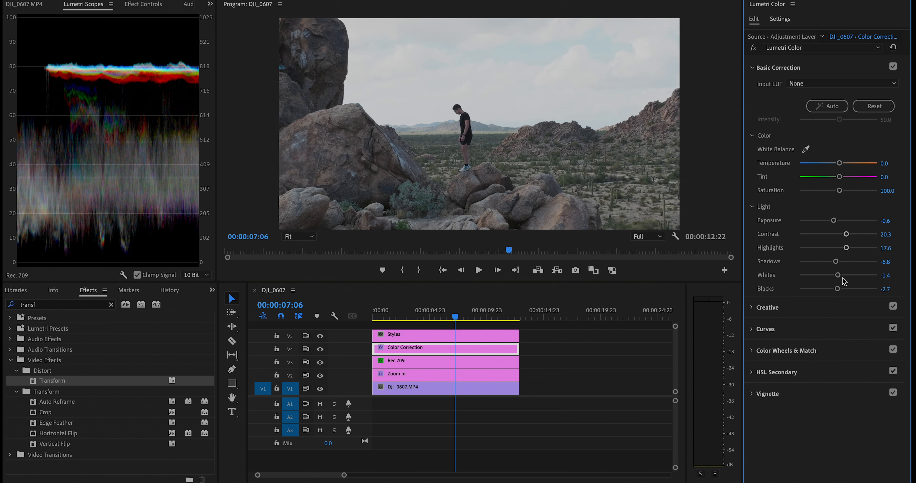
pyautogui.moveTo(821, 288); pyautogui.dragTo(830, 288)
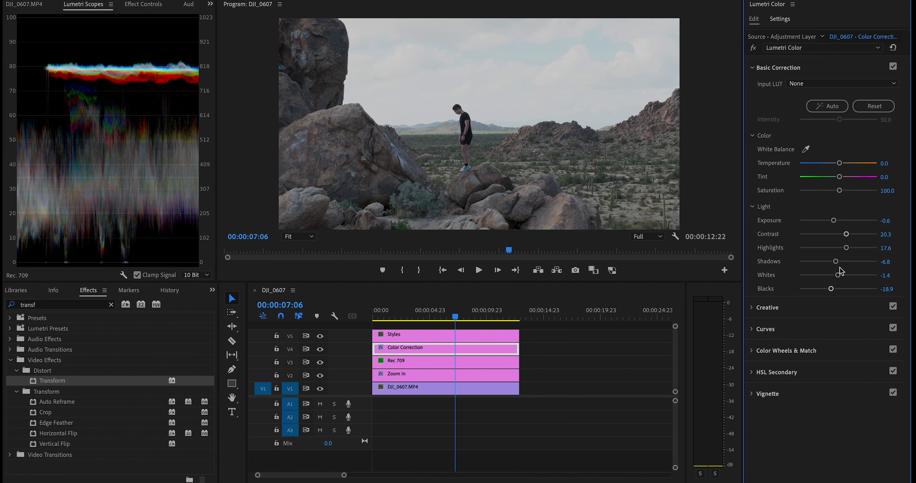
pyautogui.moveTo(839, 261); pyautogui.dragTo(833, 261)
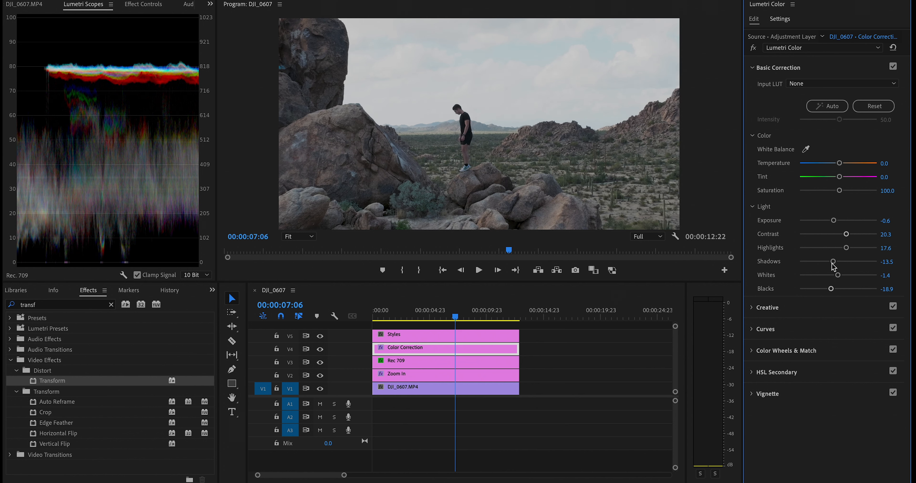
pyautogui.click(445, 374)
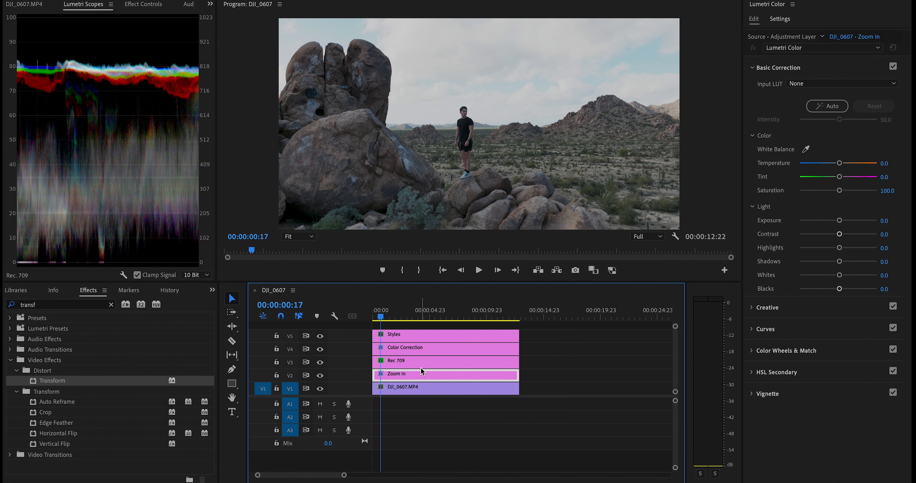
pyautogui.moveTo(171, 13)
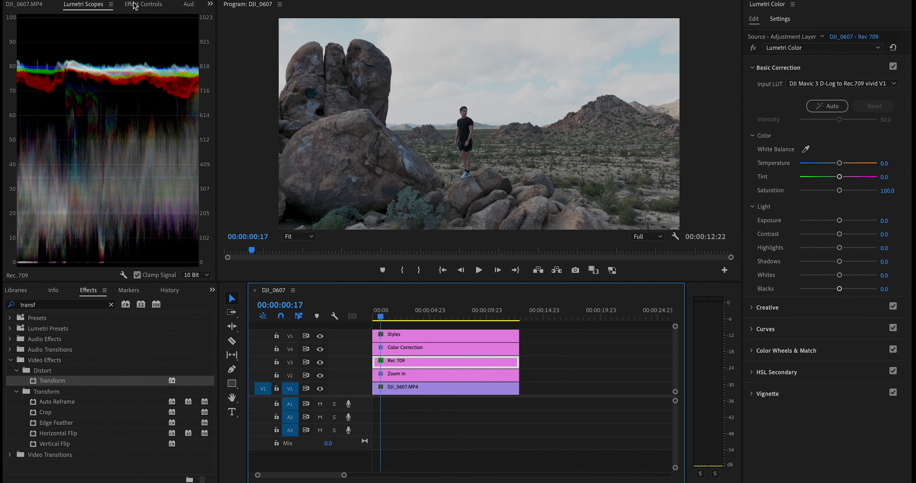
# Step: Lower the Rec 709 layer's opacity to 84% in Effect Controls and show the Styles layer's input LUTs
pyautogui.click(143, 5)
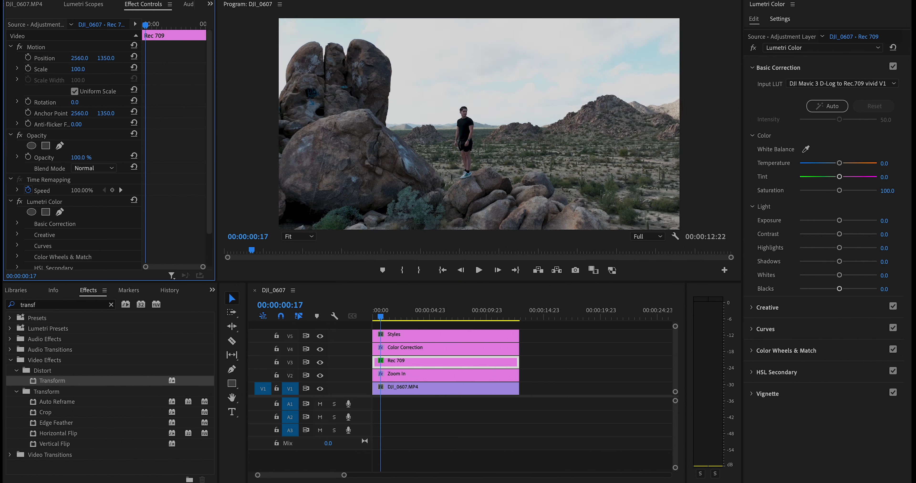
pyautogui.write('1.0')
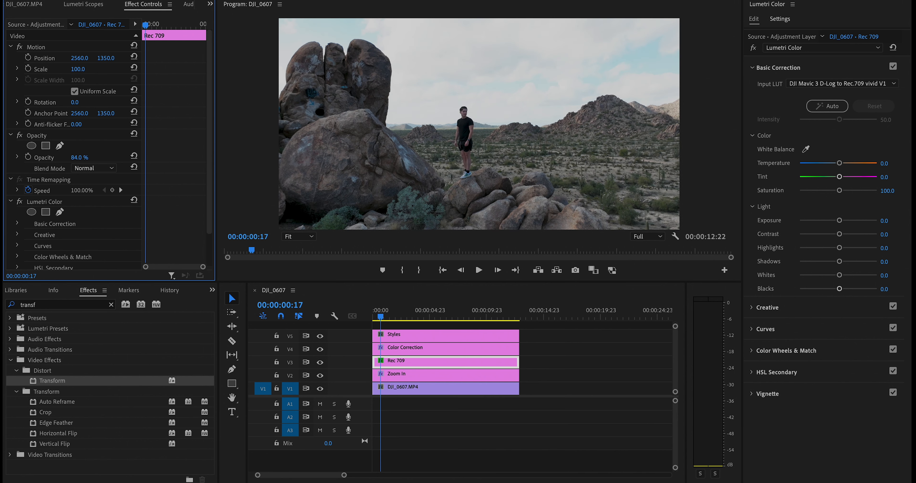
pyautogui.moveTo(78, 157); pyautogui.dragTo(70, 156)
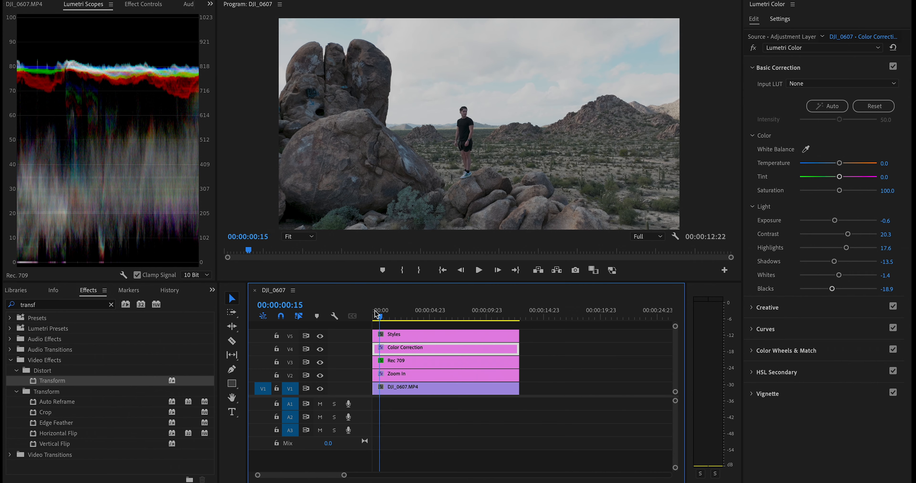
pyautogui.click(478, 270)
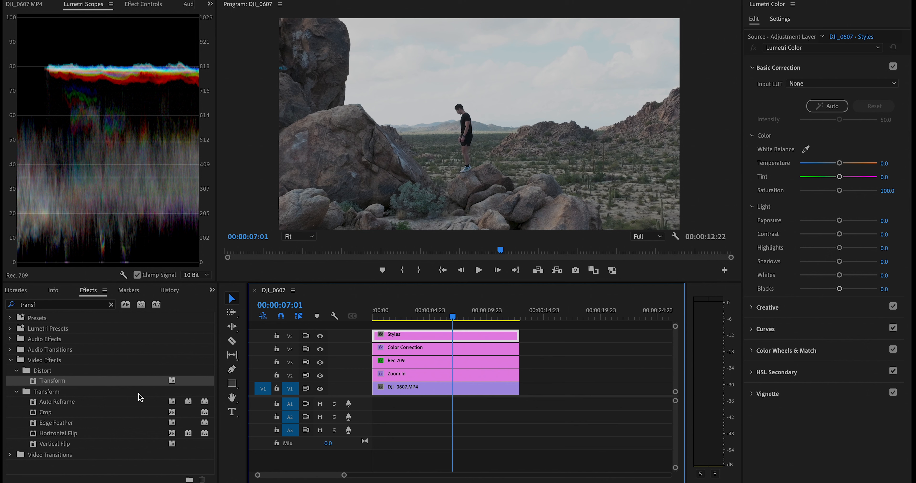
pyautogui.click(841, 83)
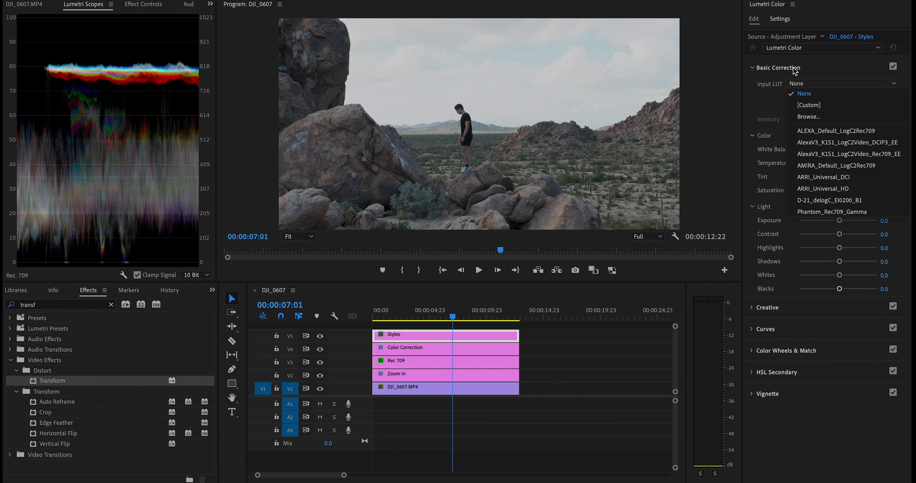
# Step: Try the Fuji ETERNA 250D look on Styles, then apply the black-and-white SL NOIR 1965 look
pyautogui.click(778, 67)
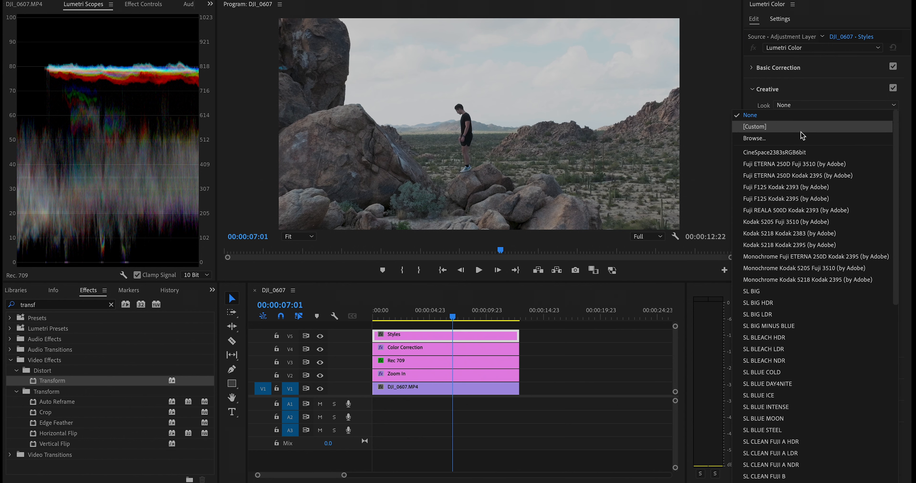
pyautogui.click(801, 163)
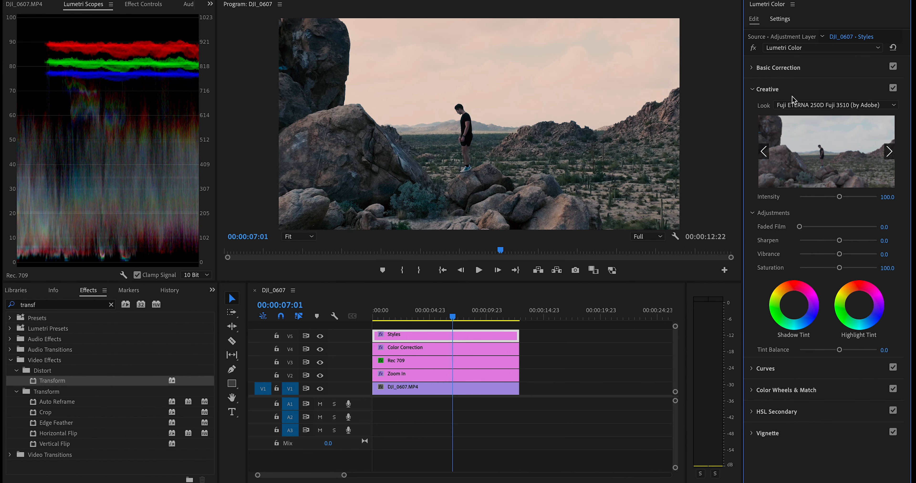
pyautogui.click(888, 150)
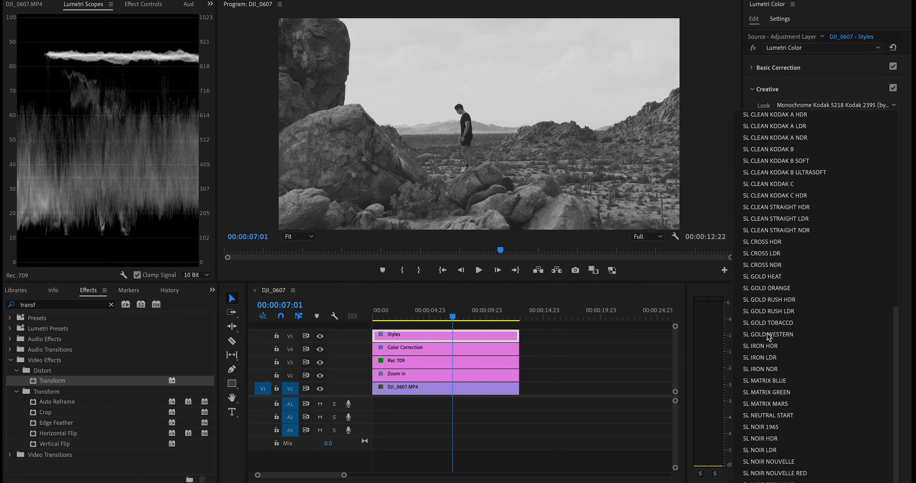
pyautogui.click(768, 427)
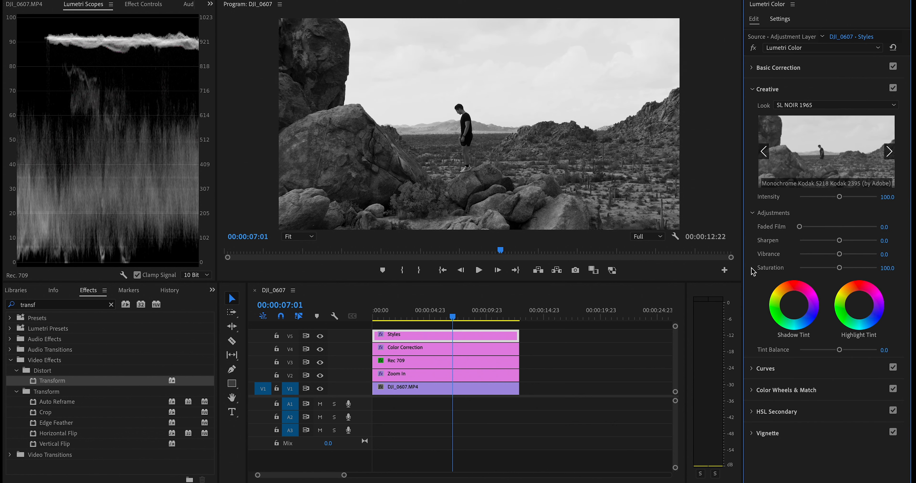
pyautogui.click(836, 105)
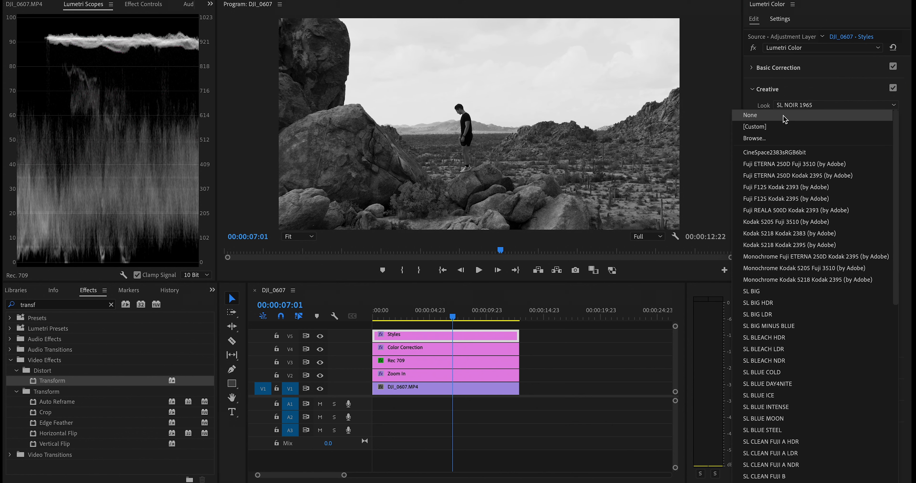
# Step: Set the creative look to None and add about 4.1 sharpening
pyautogui.click(749, 115)
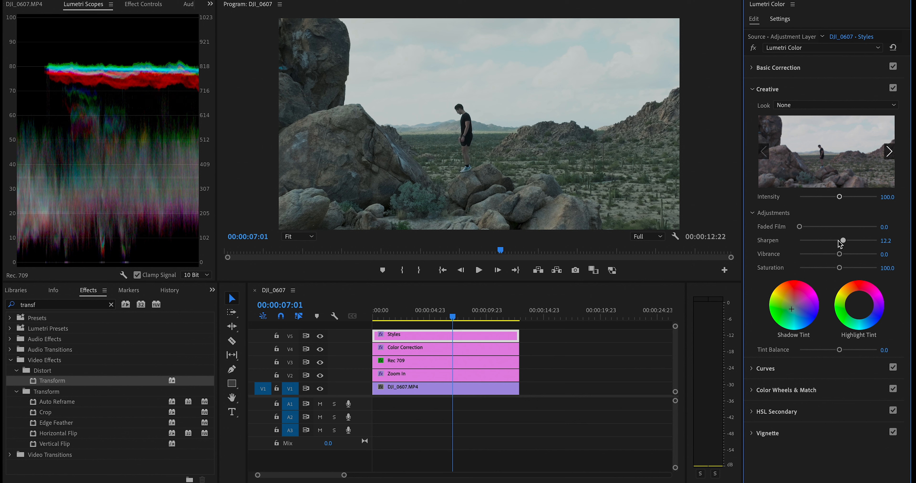
pyautogui.moveTo(842, 240); pyautogui.dragTo(837, 240)
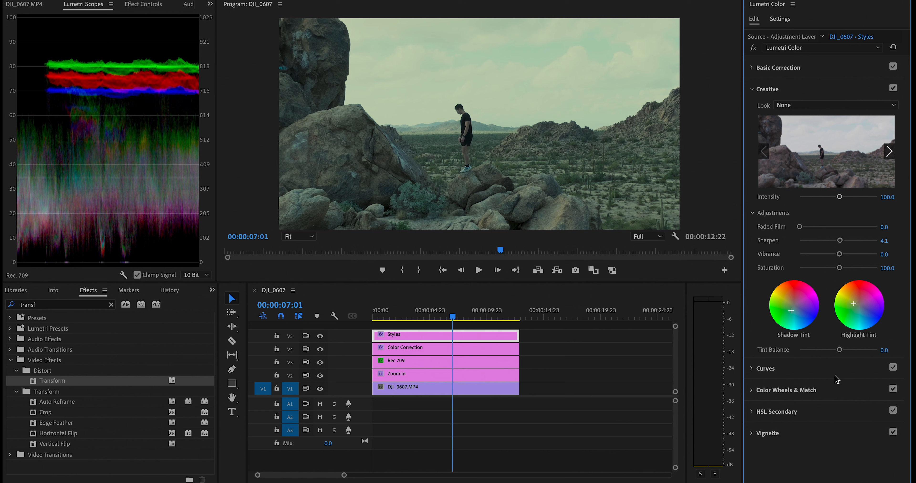
# Step: Swing the tint balance and settle it at about -65 toward the shadows
pyautogui.moveTo(840, 350); pyautogui.dragTo(820, 350)
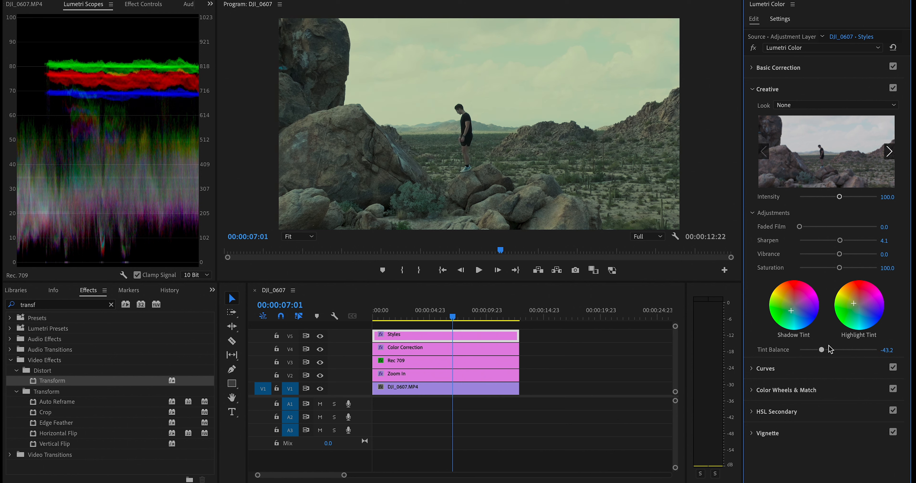
pyautogui.moveTo(821, 349); pyautogui.dragTo(851, 349)
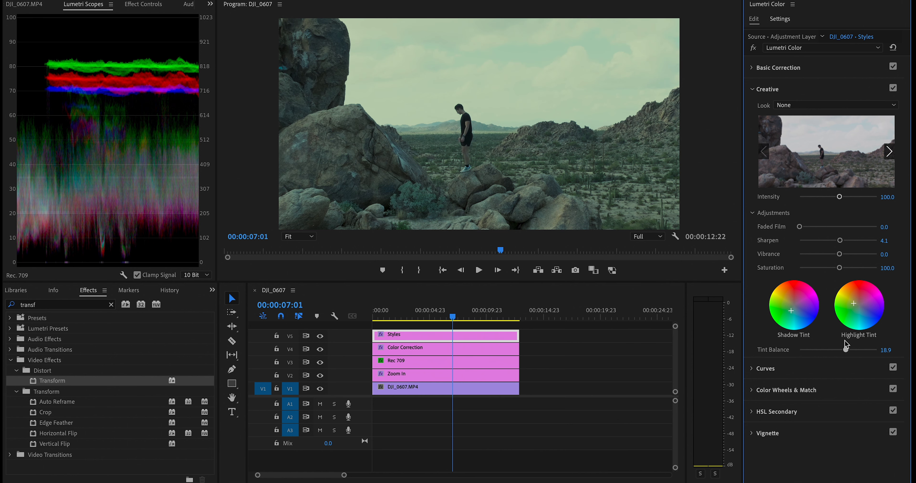
pyautogui.moveTo(841, 349); pyautogui.dragTo(799, 349)
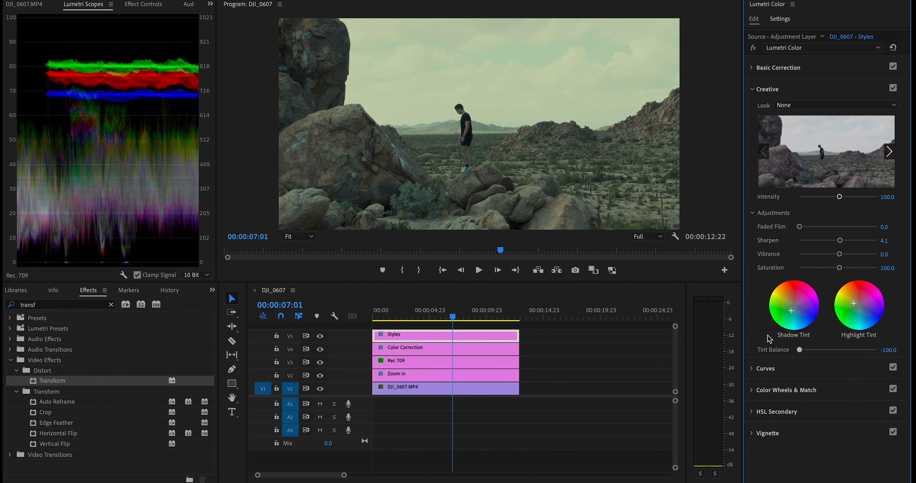
pyautogui.moveTo(800, 349); pyautogui.dragTo(818, 350)
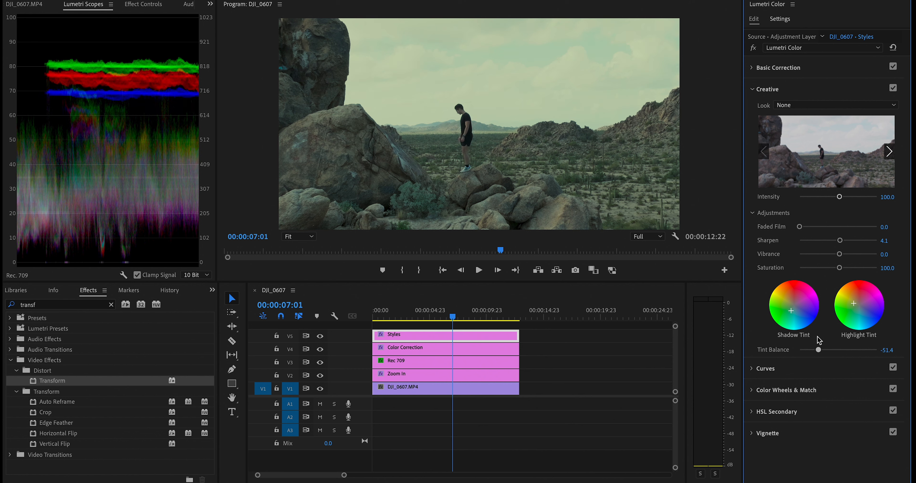
pyautogui.moveTo(819, 349); pyautogui.dragTo(811, 349)
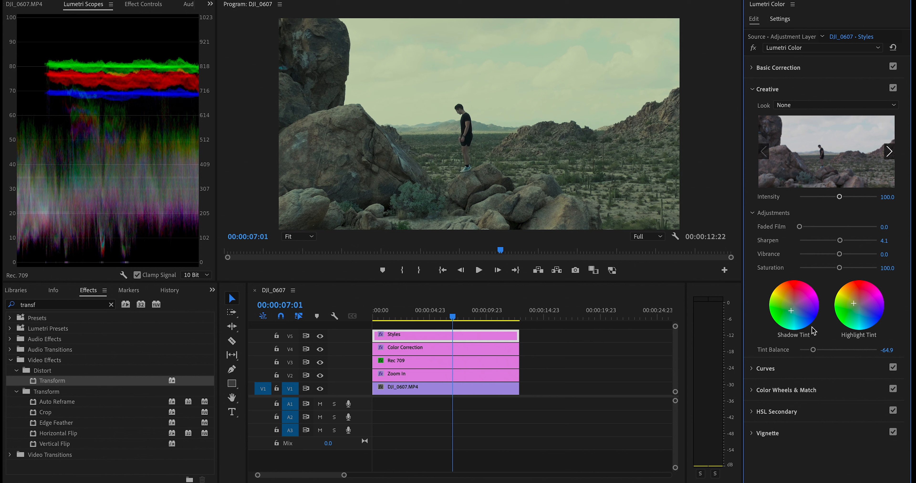
pyautogui.click(766, 88)
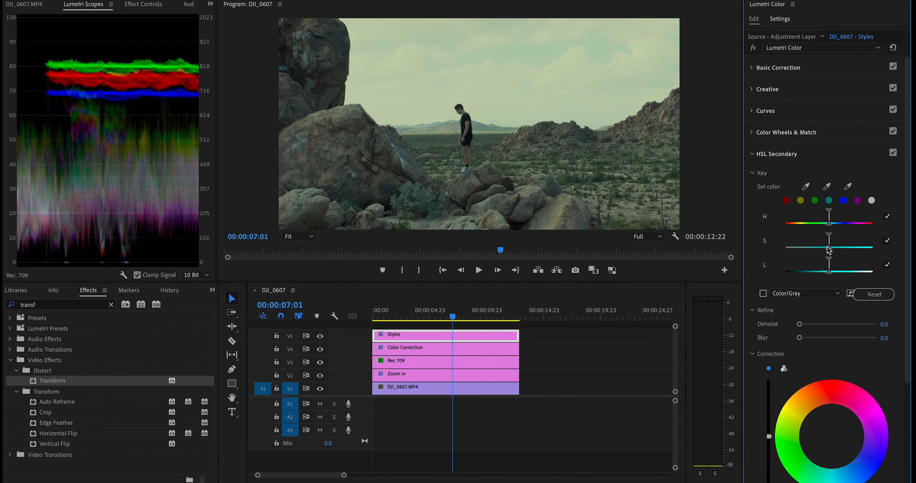
# Step: Collapse HSL Secondary and expand Color Wheels & Match for the Styles layer
pyautogui.scroll(-3)
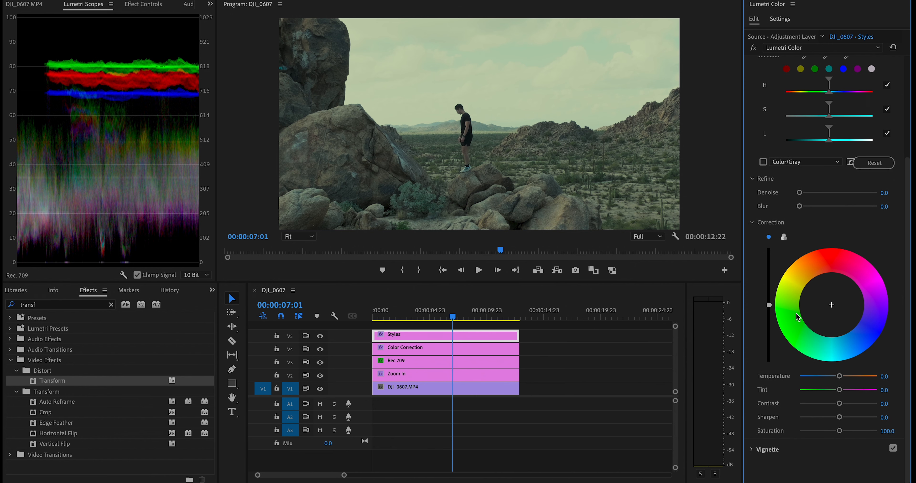
pyautogui.moveTo(807, 382)
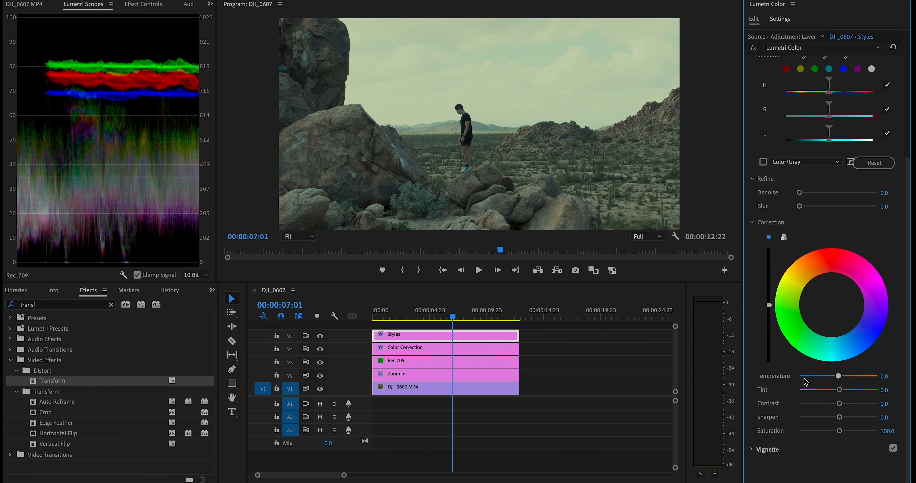
pyautogui.moveTo(838, 377); pyautogui.dragTo(864, 376)
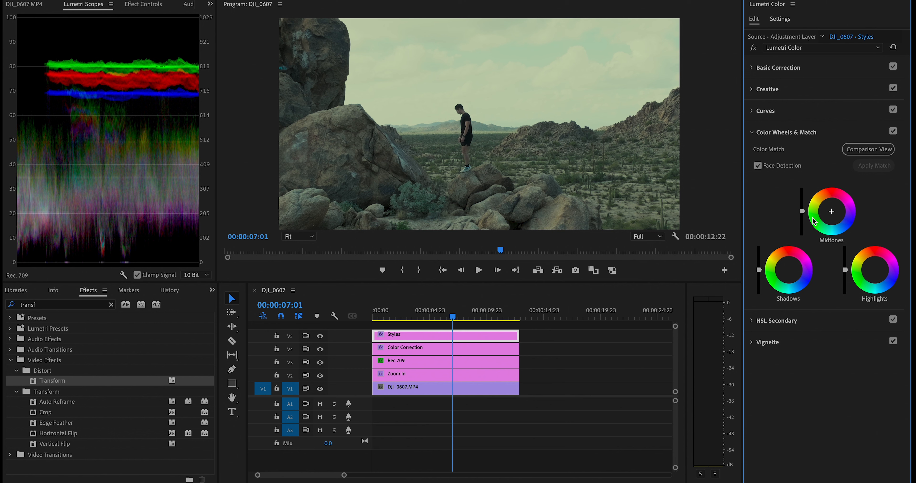
# Step: Pull the Shadows wheel slider down to darken and tint the shadows
pyautogui.moveTo(831, 211); pyautogui.dragTo(831, 206)
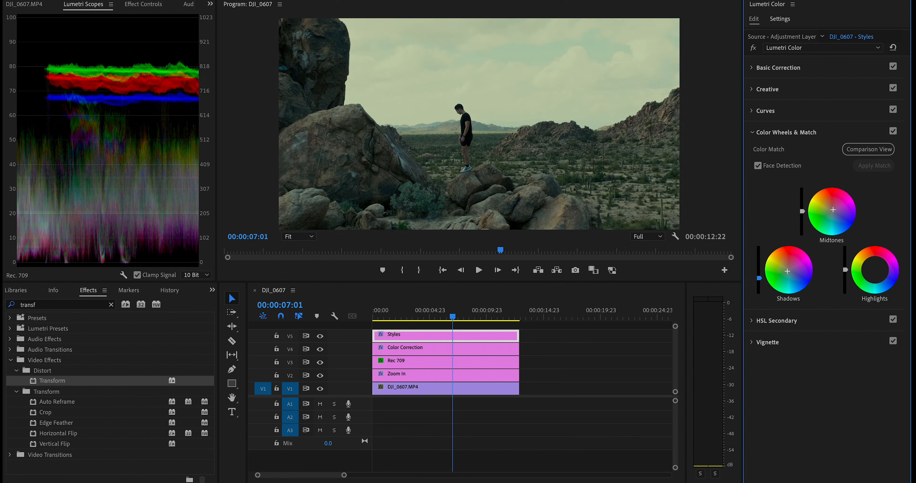
pyautogui.moveTo(873, 269)
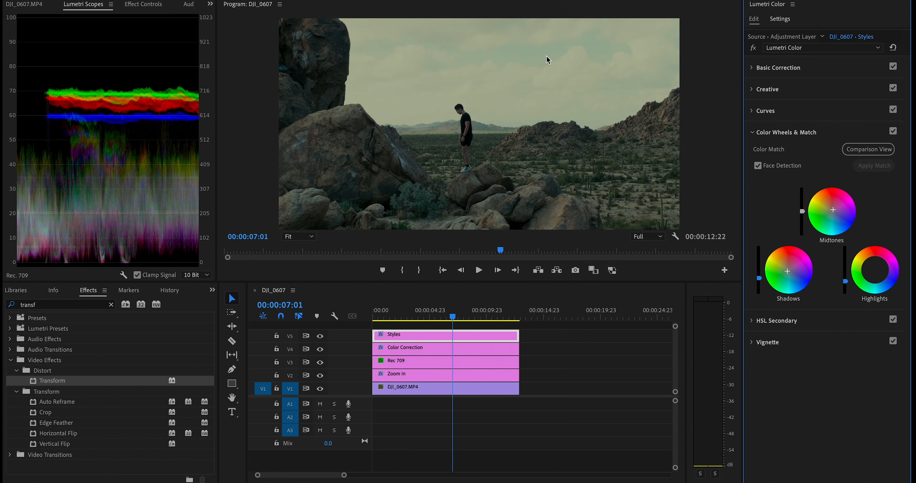
pyautogui.moveTo(712, 144)
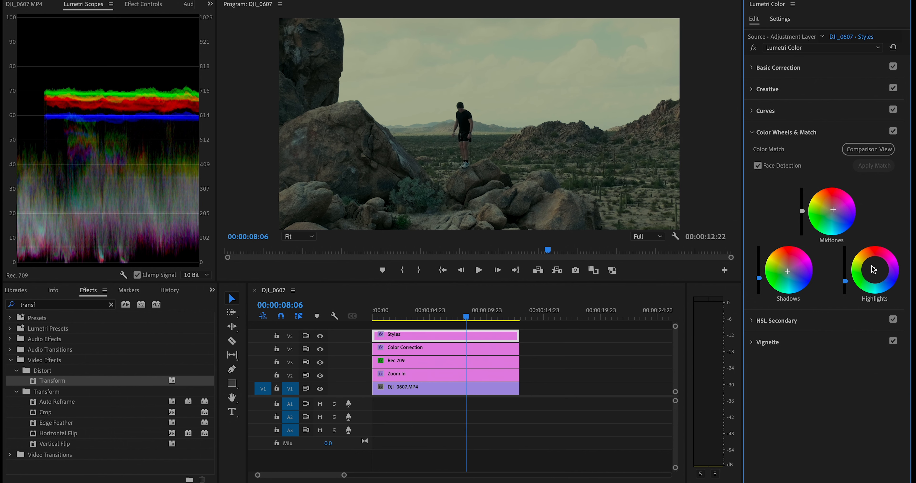
pyautogui.click(384, 317)
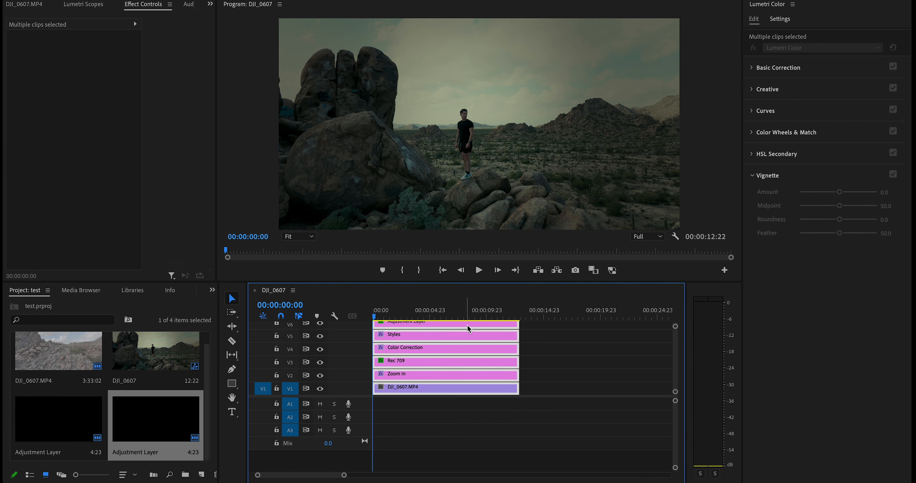
pyautogui.moveTo(485, 362)
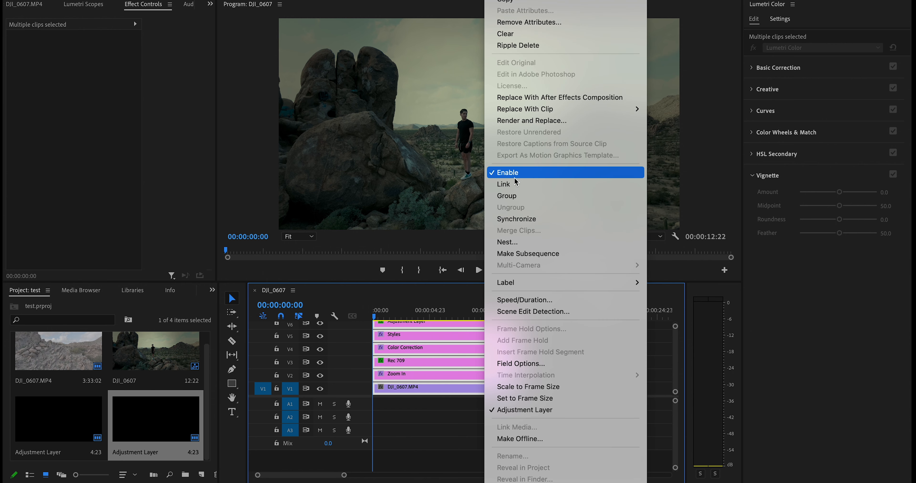
pyautogui.moveTo(514, 242)
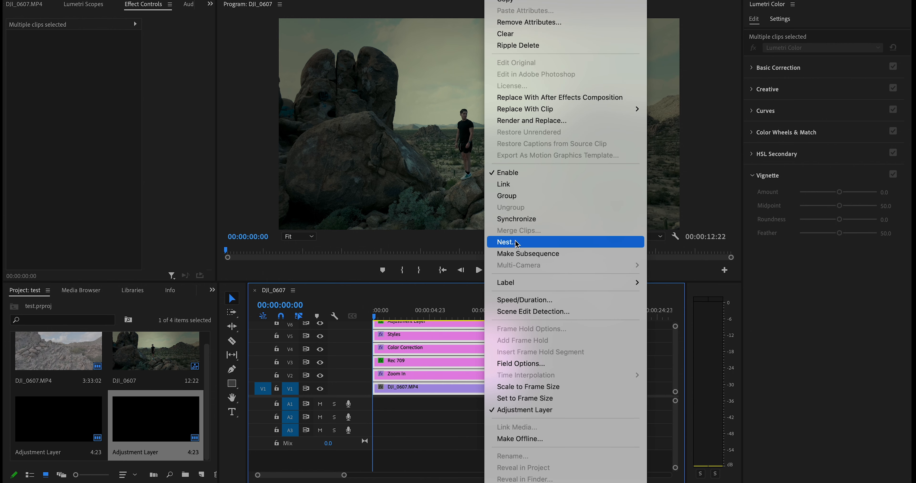
# Step: Nest the clip and its five adjustment layers into Nested Sequence 01 and play it back
pyautogui.click(507, 242)
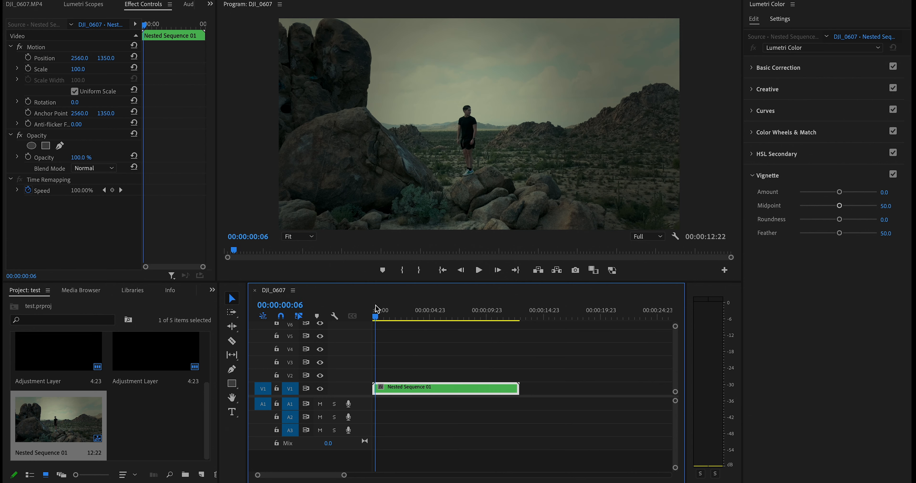
pyautogui.click(479, 270)
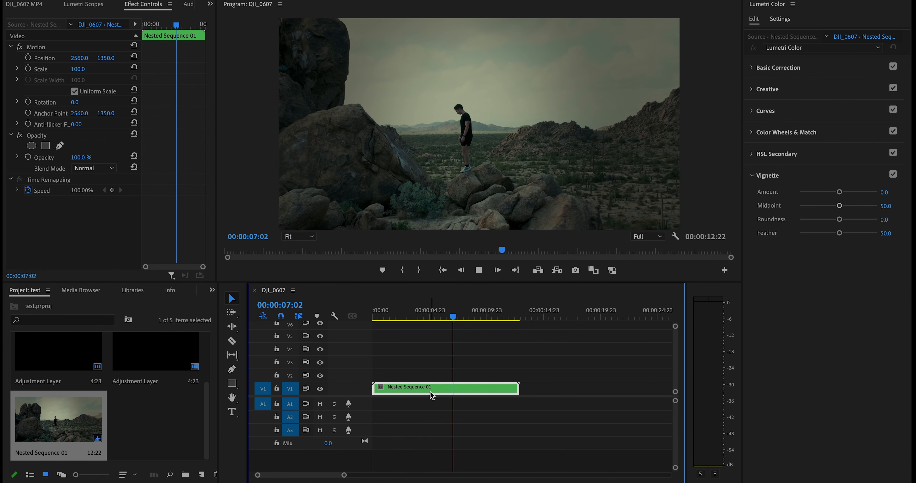
pyautogui.click(476, 317)
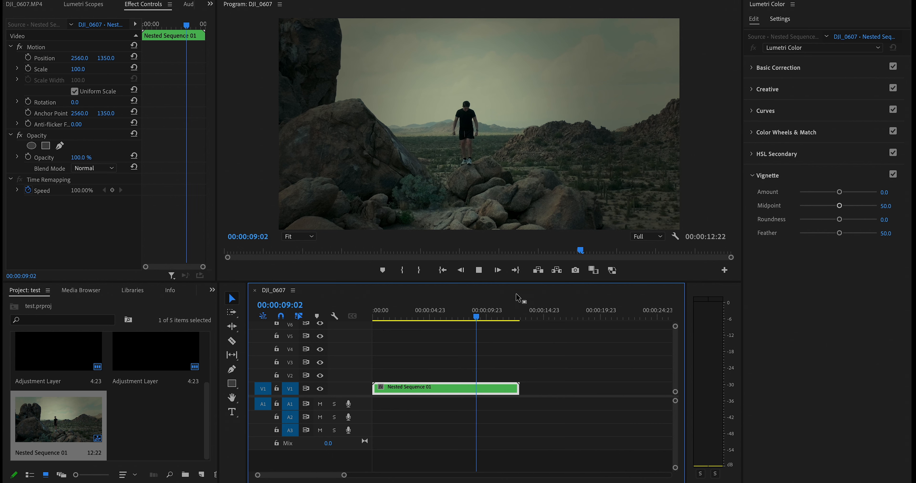